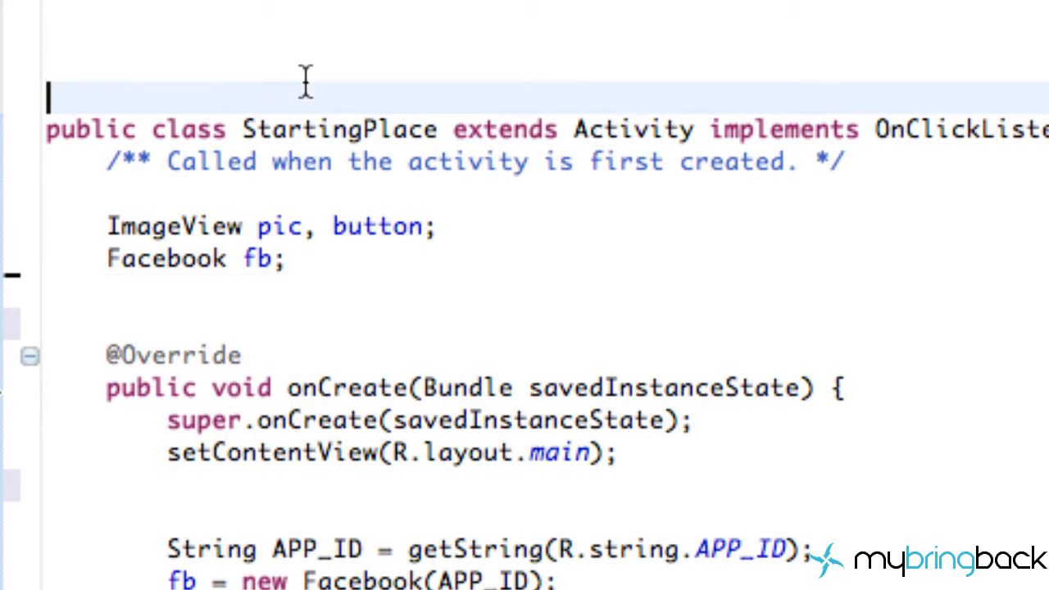
Step: Declare 'SharedPreferences sp;' on the line below 'Facebook fb;' in StartingPlace
scroll("down", 3)
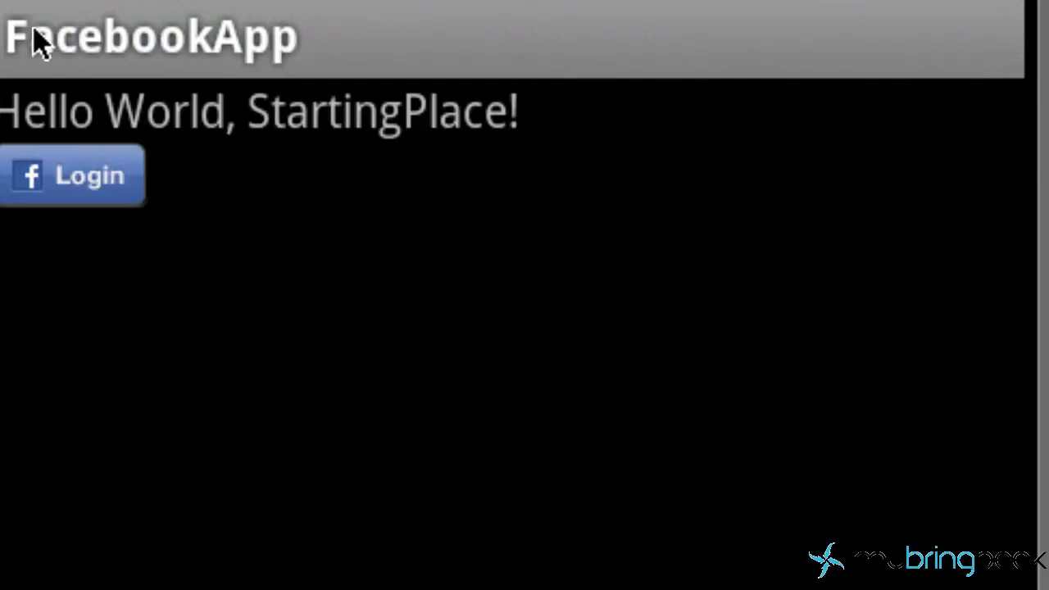
mouse_move(360, 463)
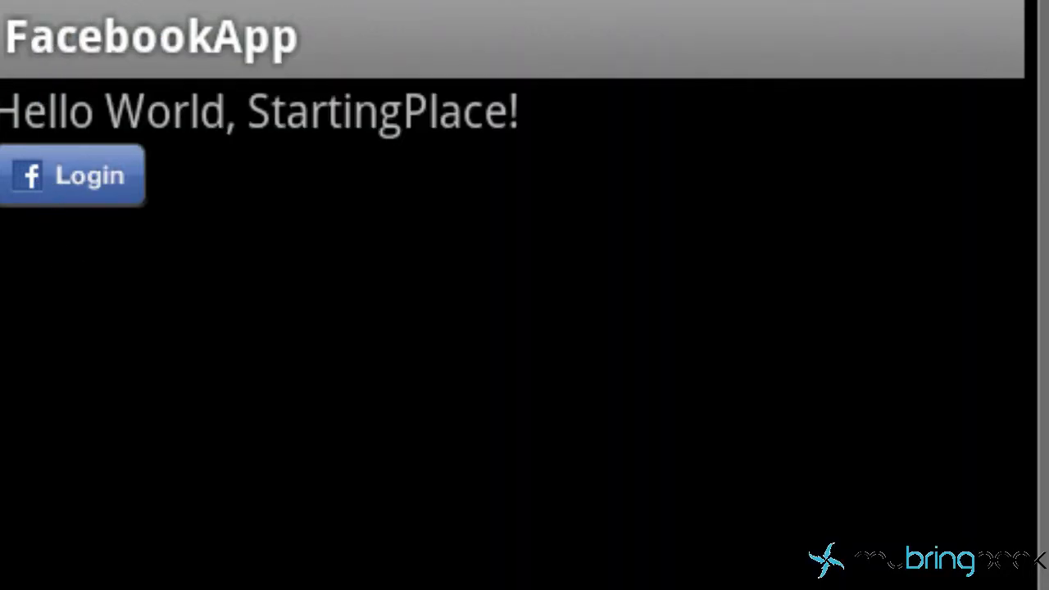
mouse_move(782, 550)
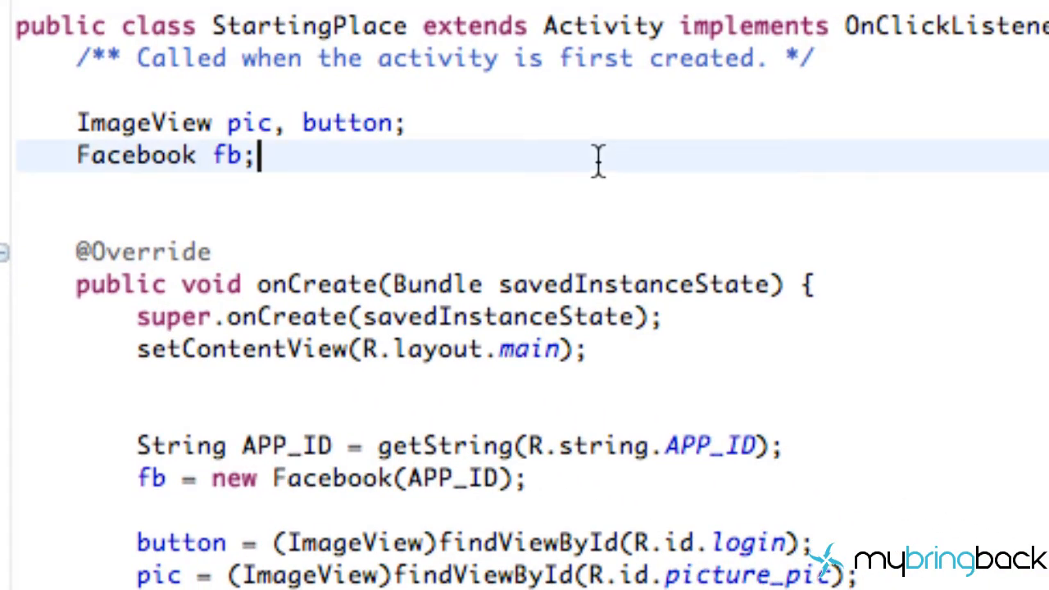
type("Share")
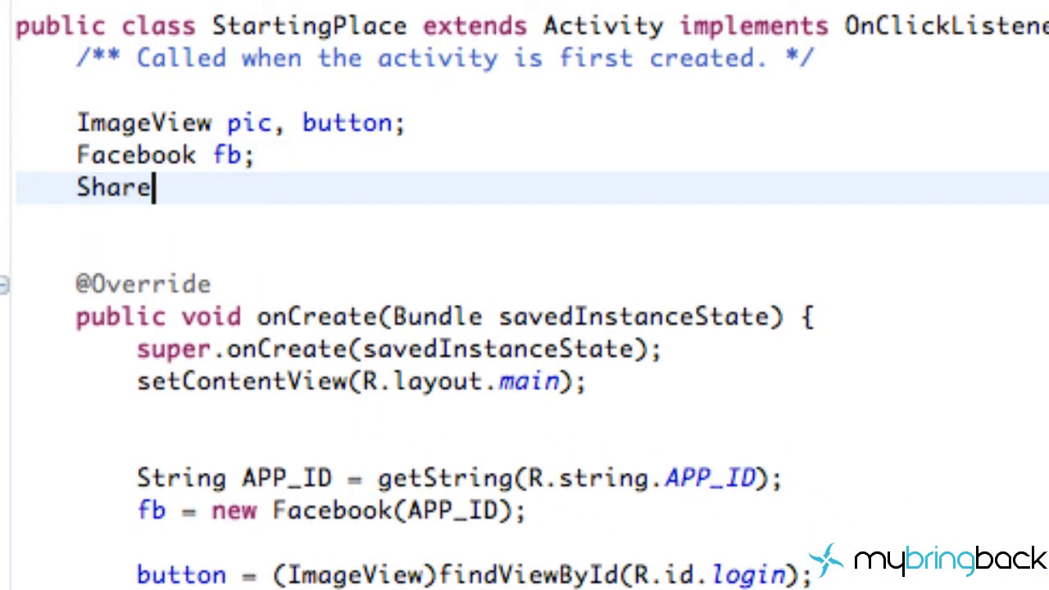
type("dPre")
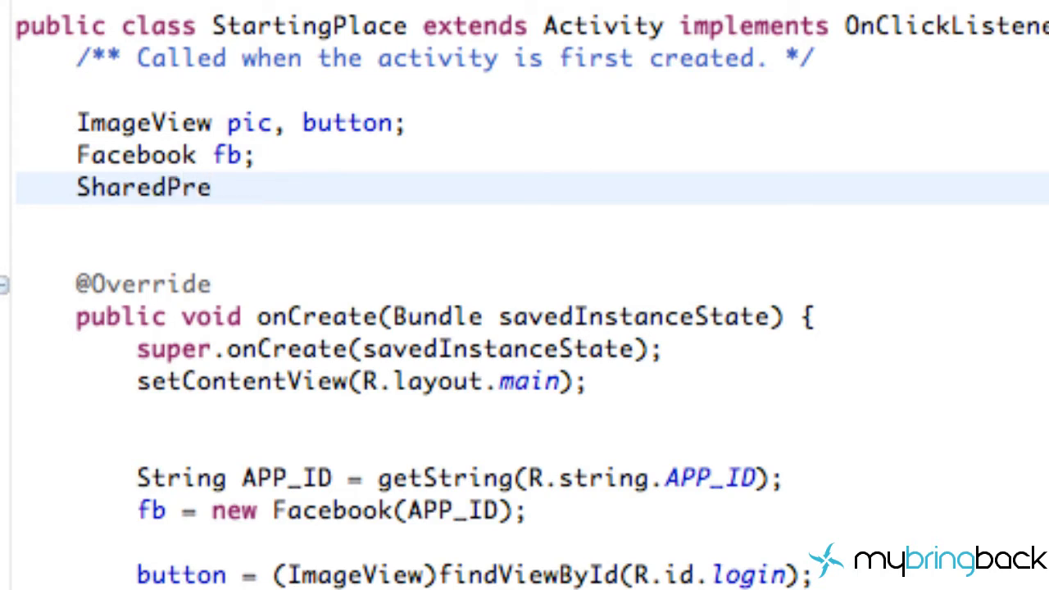
type("ference")
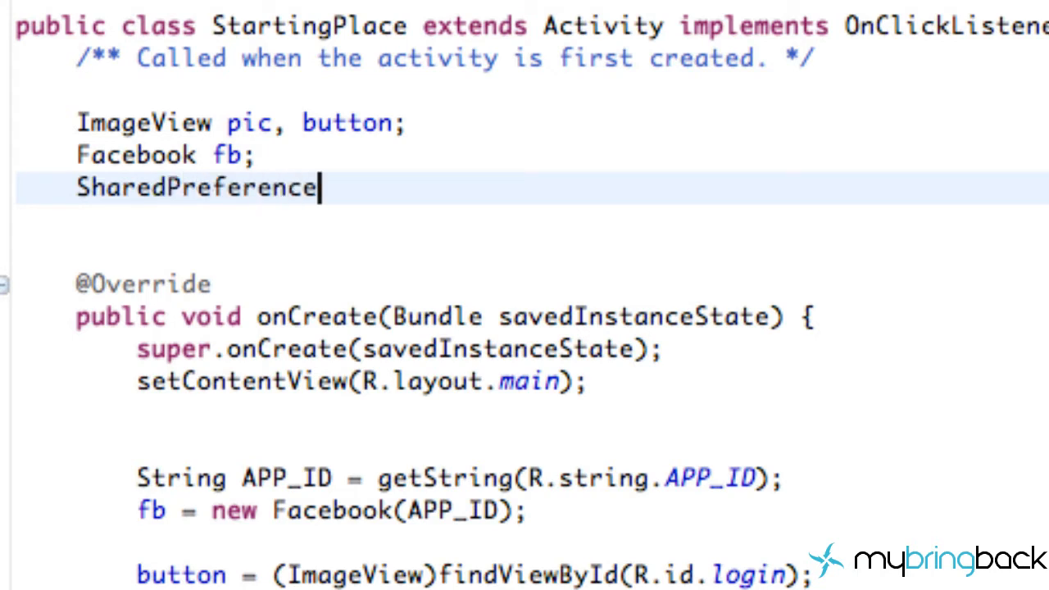
type("s sp;")
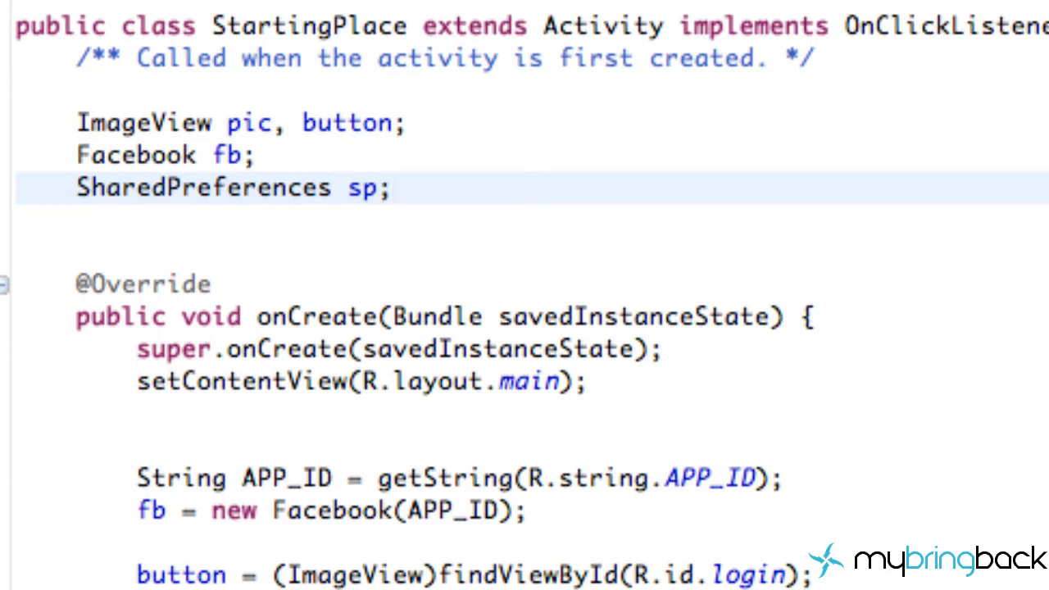
scroll("down", 3)
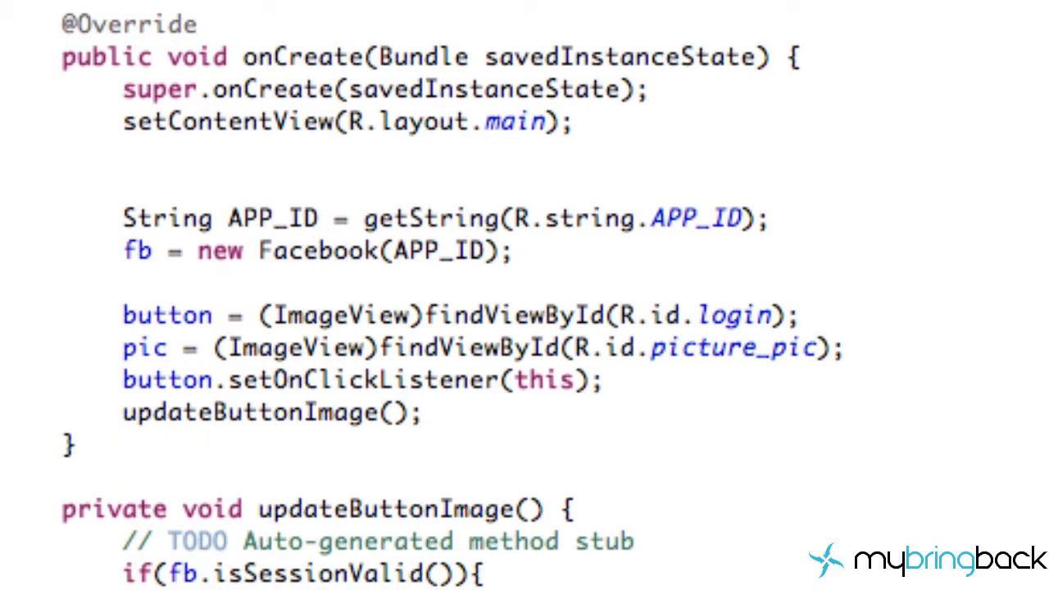
Step: Add 'sp = getPreferences(MODE_PRIVATE)' right after setContentView in onCreate
double_click(168, 220)
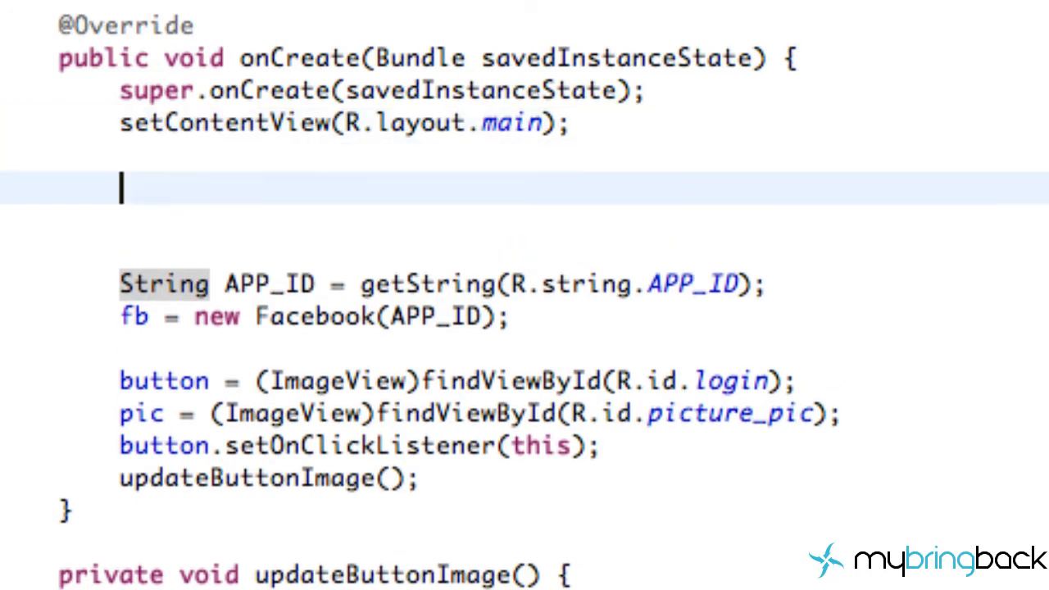
type("sp =")
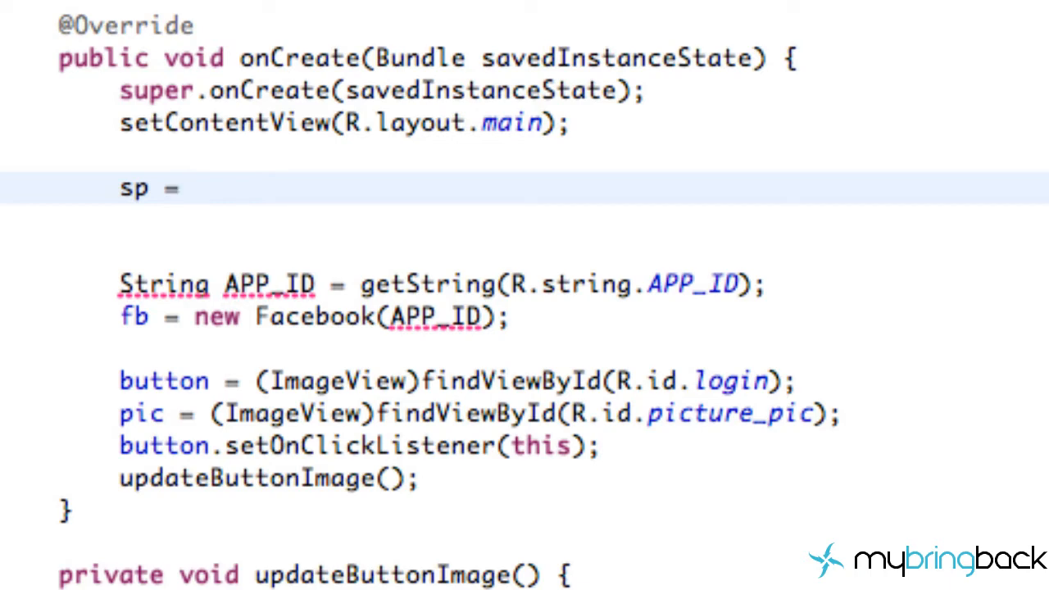
type("getPreferences(P")
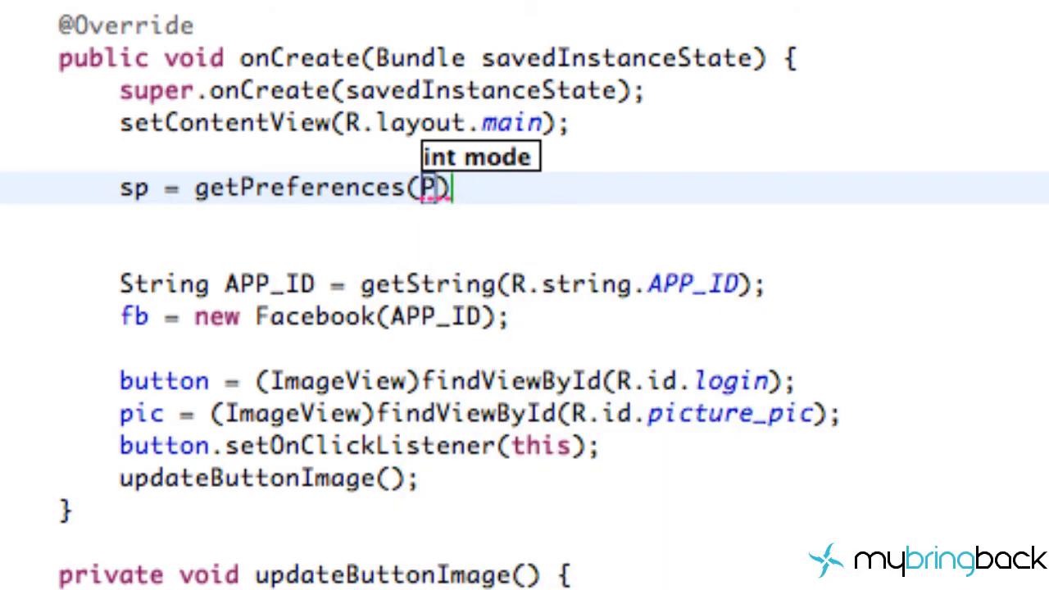
key("Backspace")
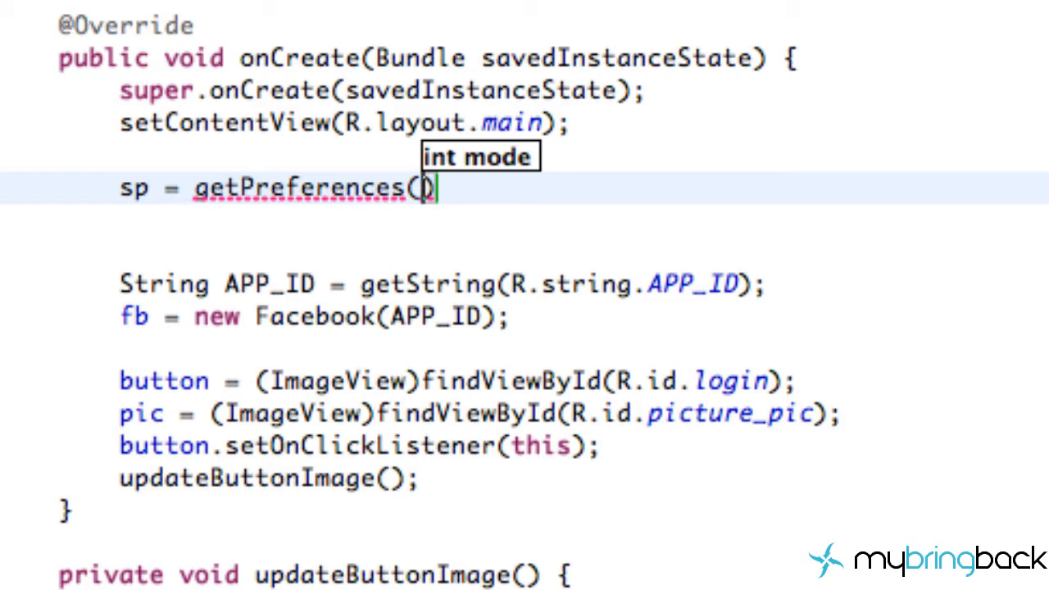
type("Mo")
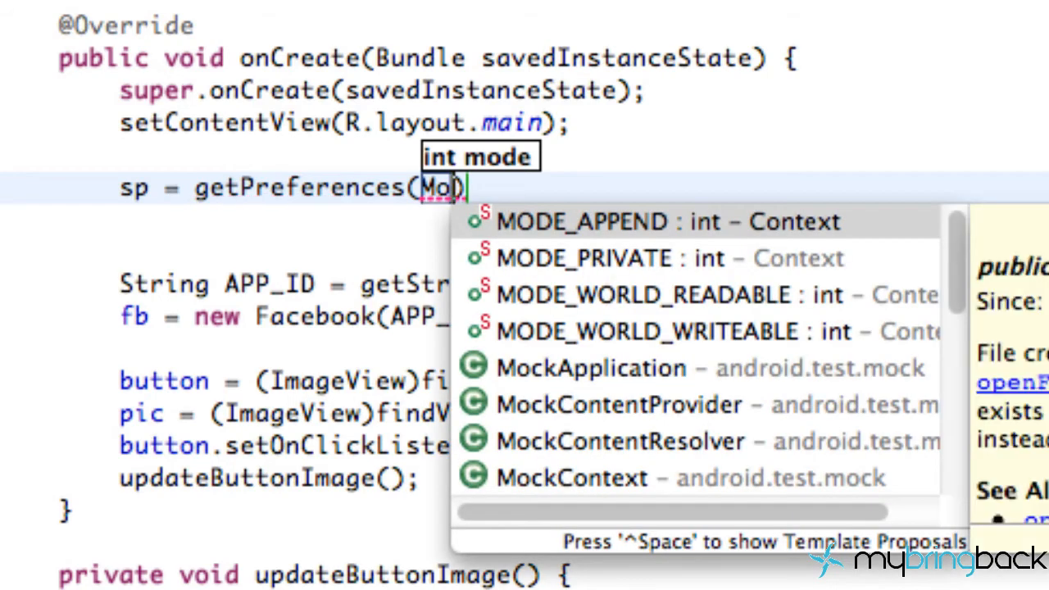
left_click(582, 257)
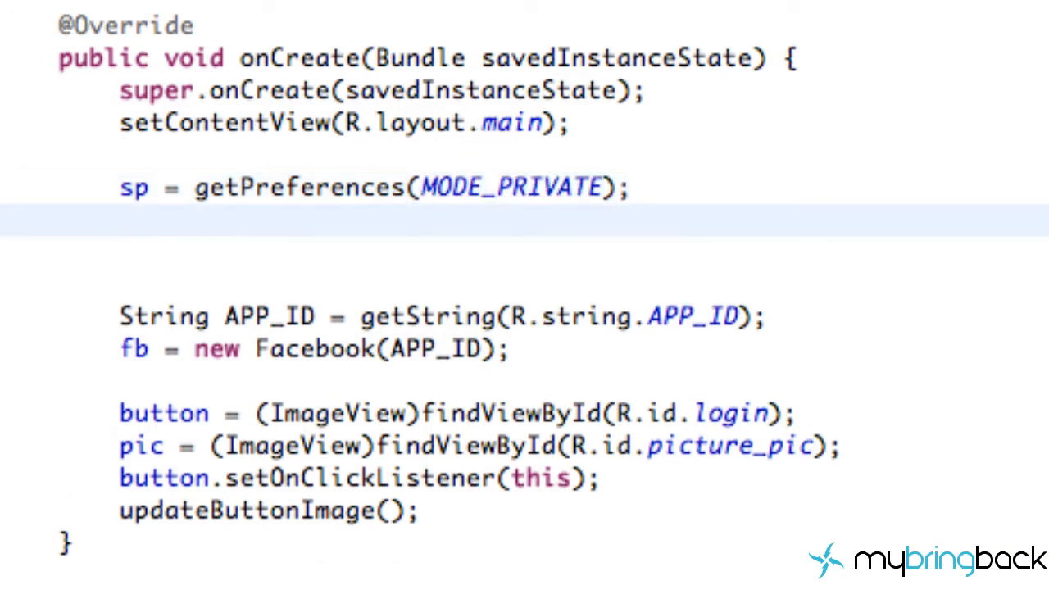
Step: Write 'String access_toke = sp.getString("access_token", null);' and begin a long declaration
type("String")
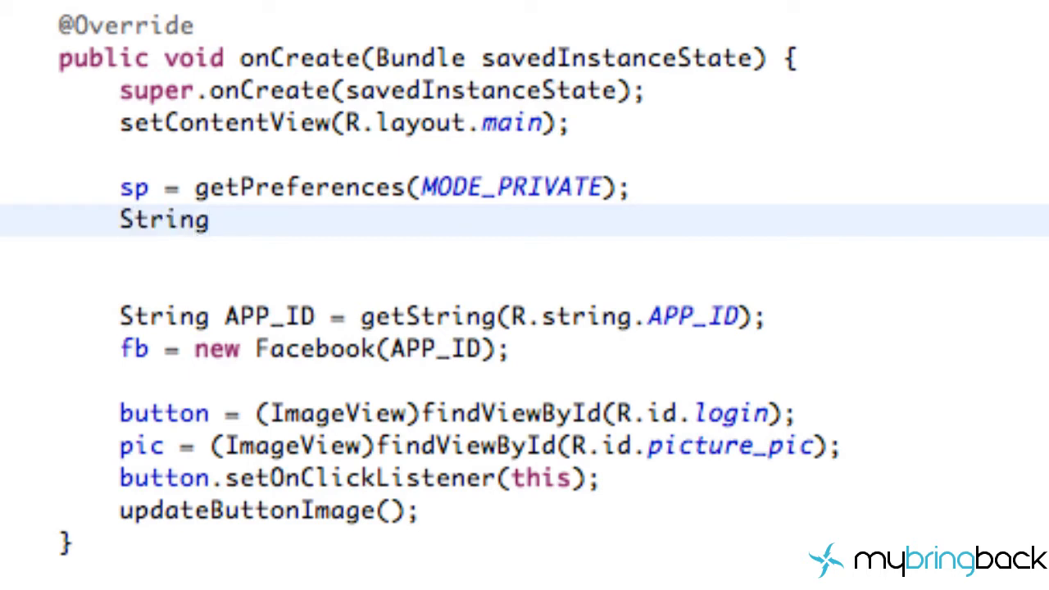
type("access")
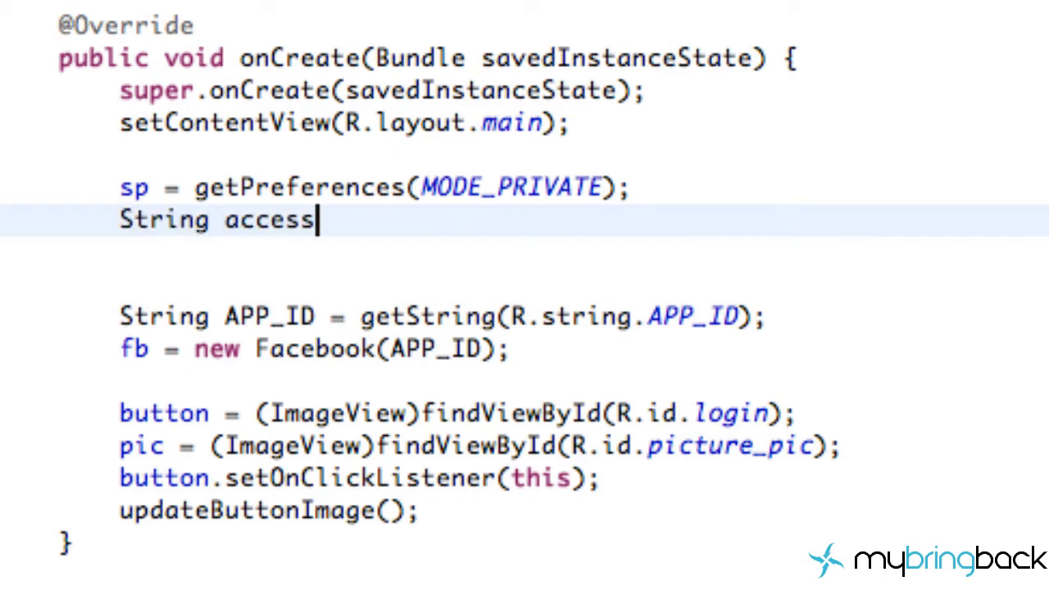
type("_toke =")
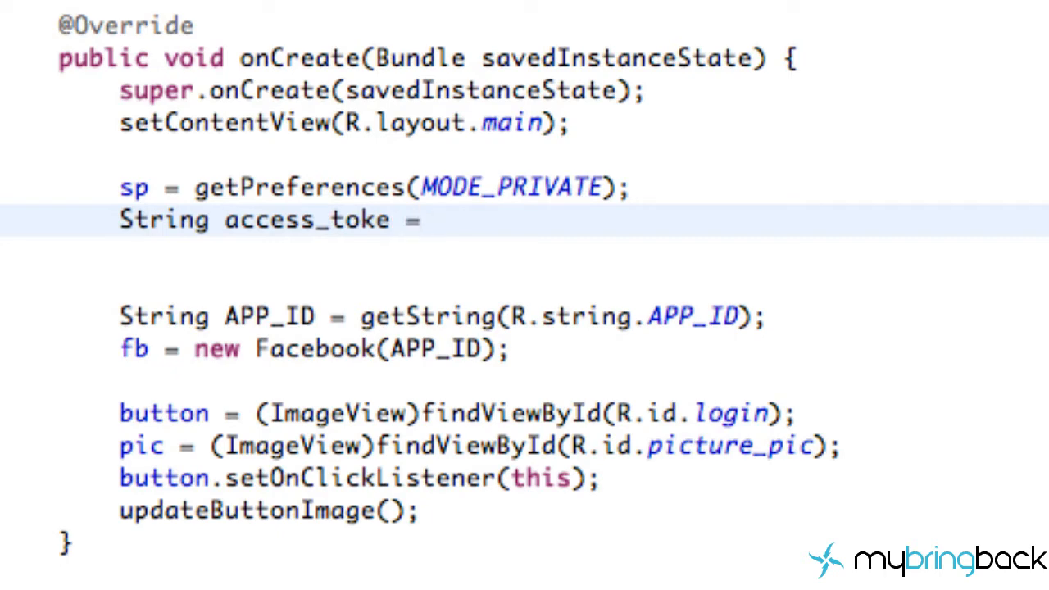
type("sp")
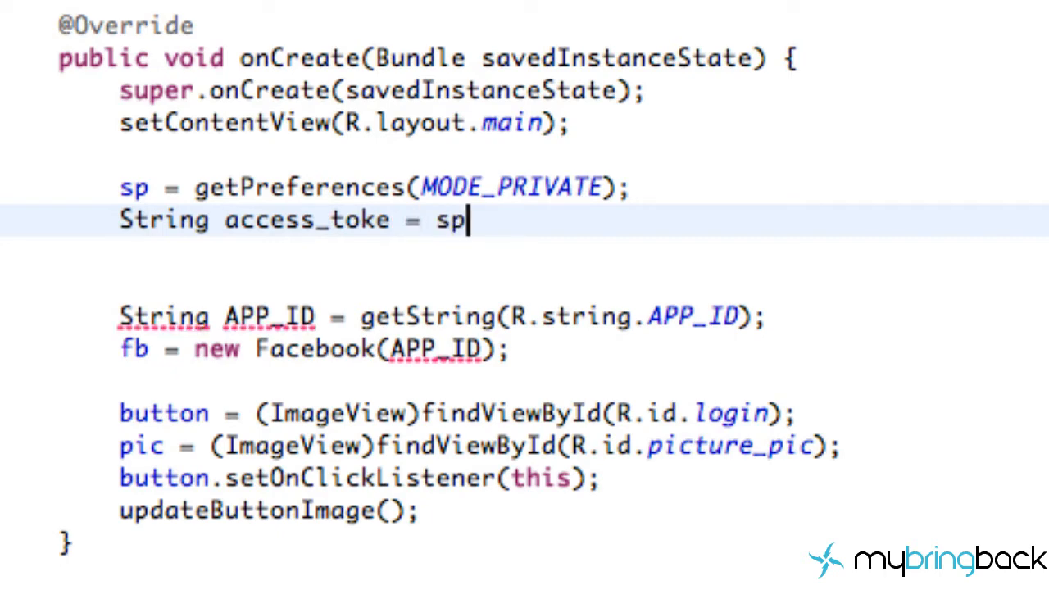
type(".getString(\"\", defValue")
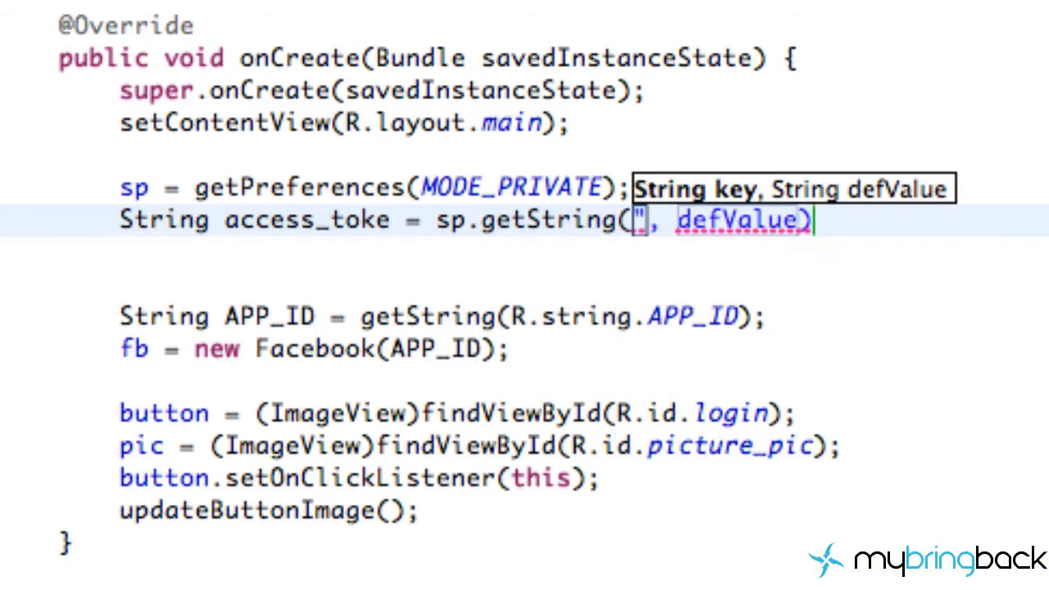
type("access_token")
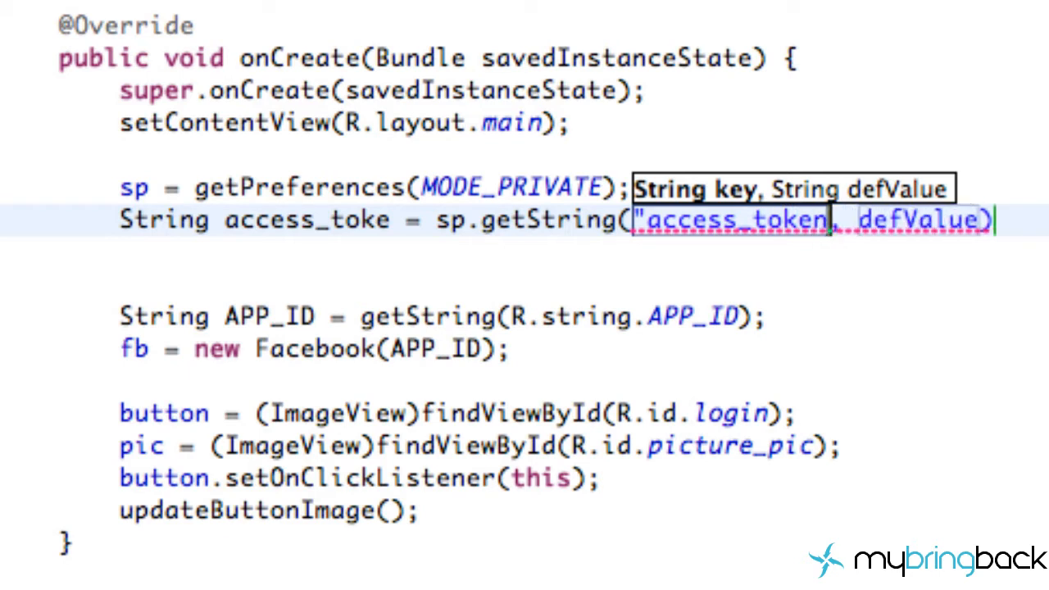
type("\"")
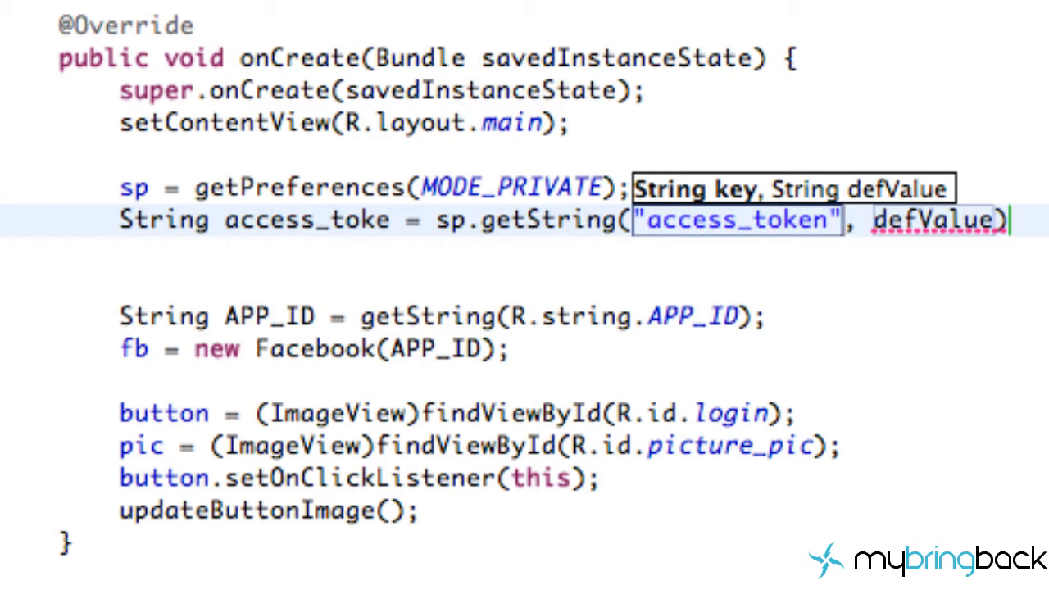
left_click(930, 223)
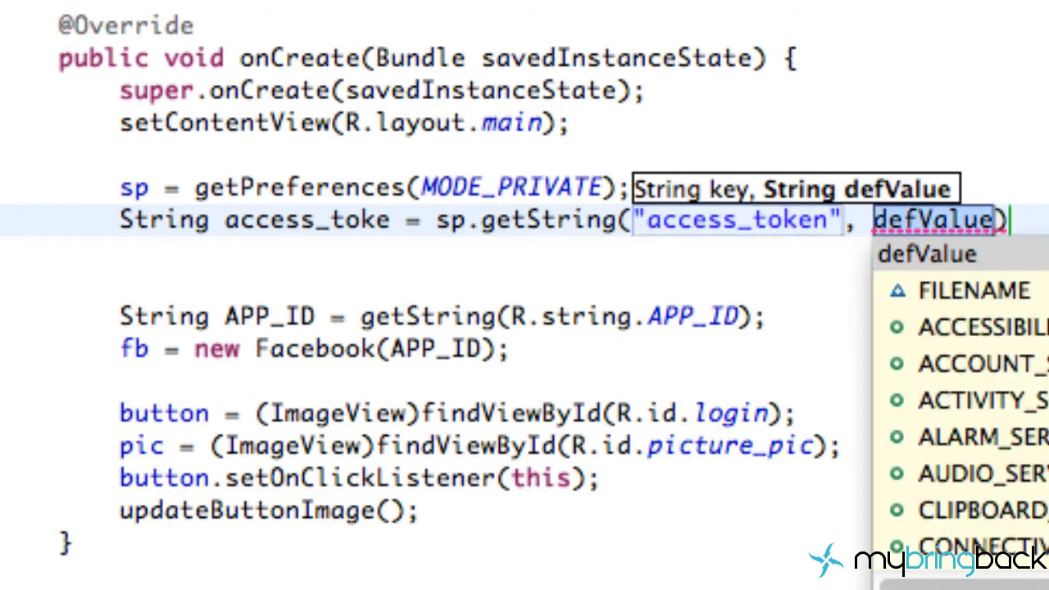
type("null")
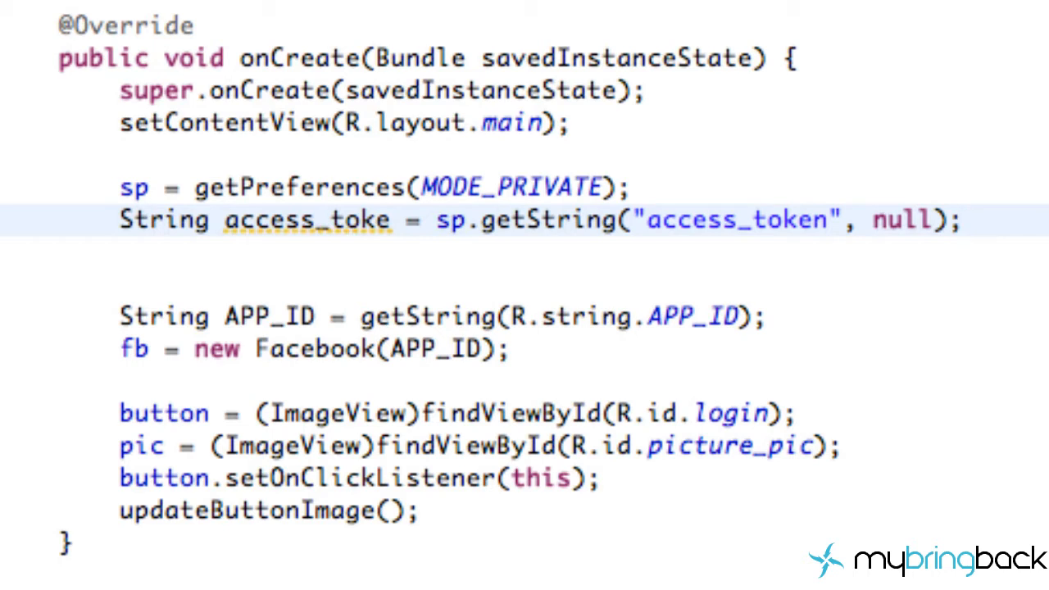
type("long expires")
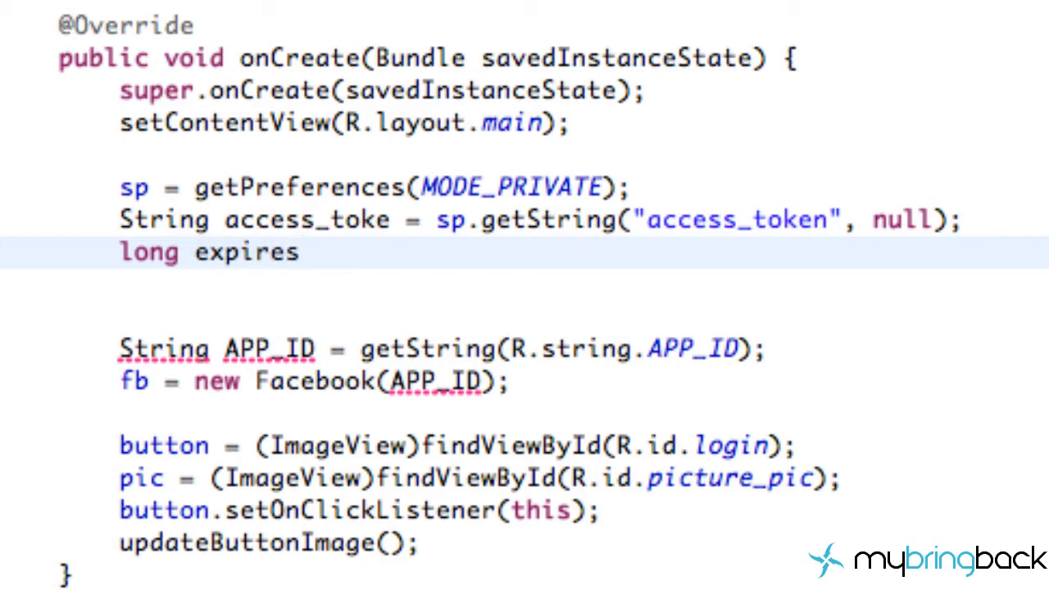
Step: Complete 'long expires = sp.getLong("access_expires", 0);'
type("=")
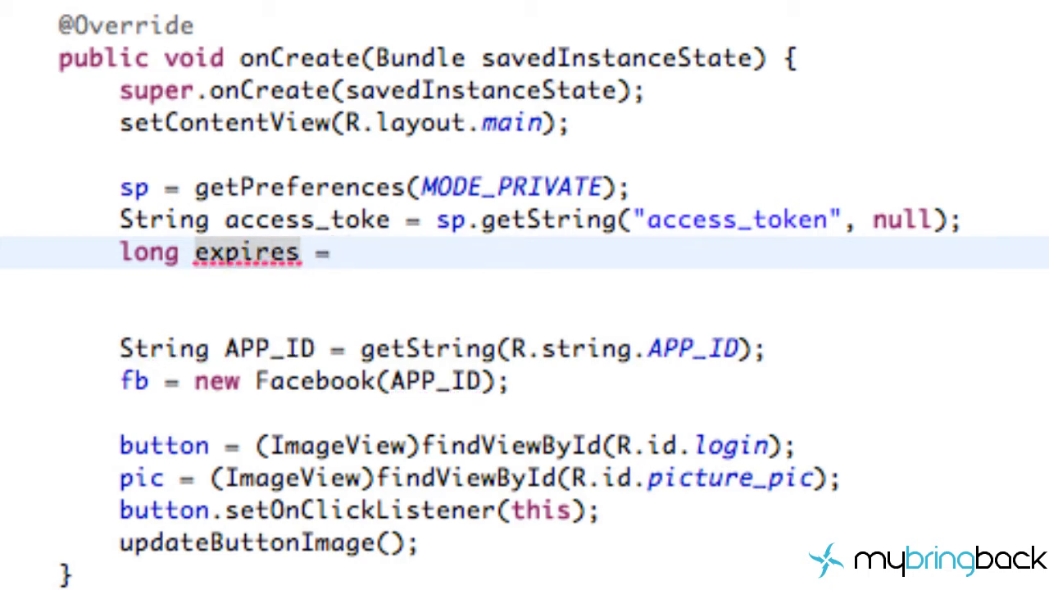
type("sp.getLong(\"a, defValue")
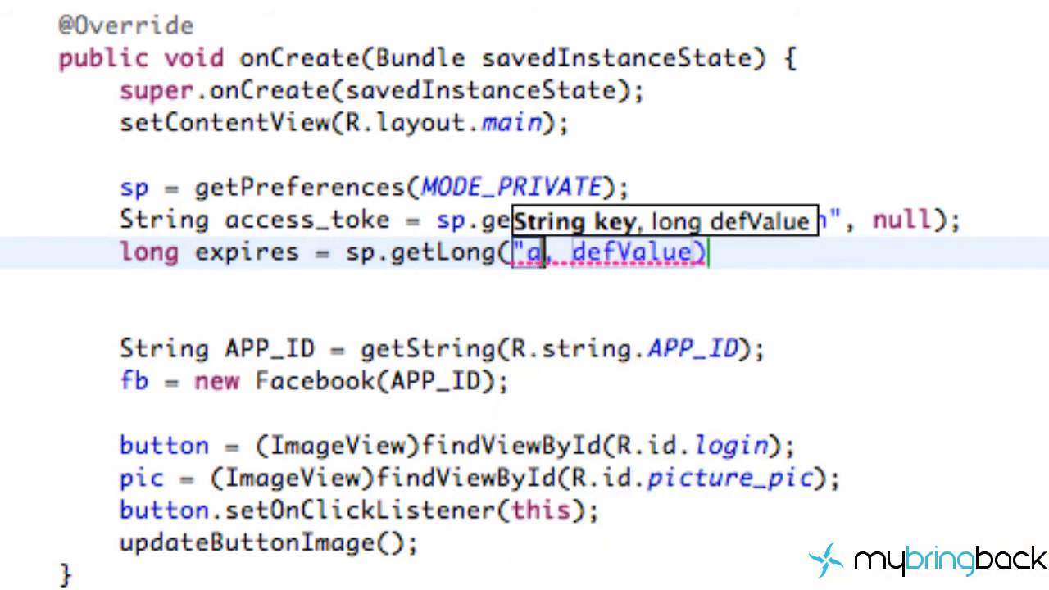
type("ccess_expires\"")
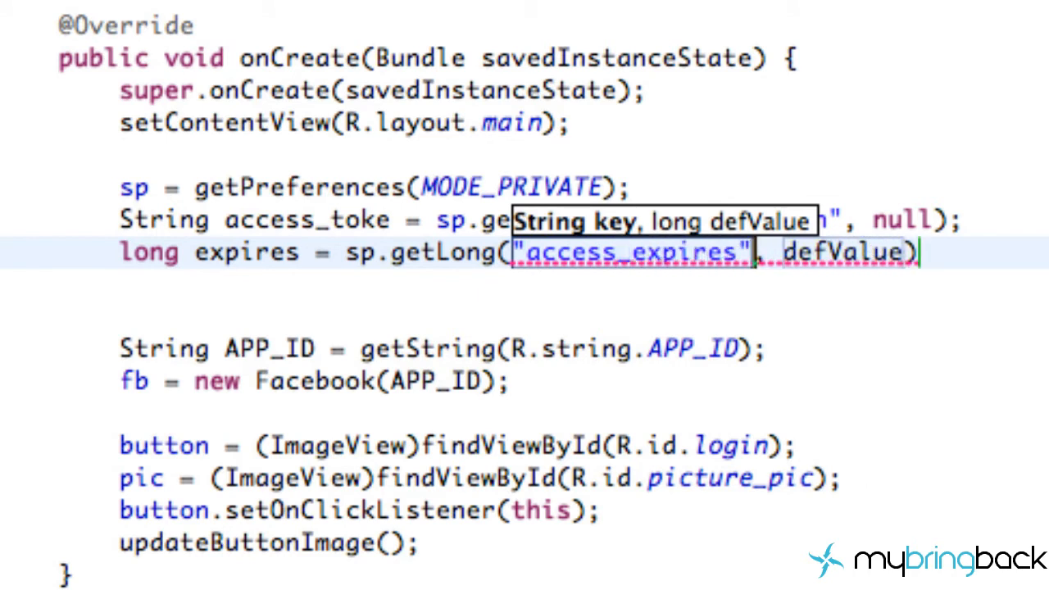
type("0")
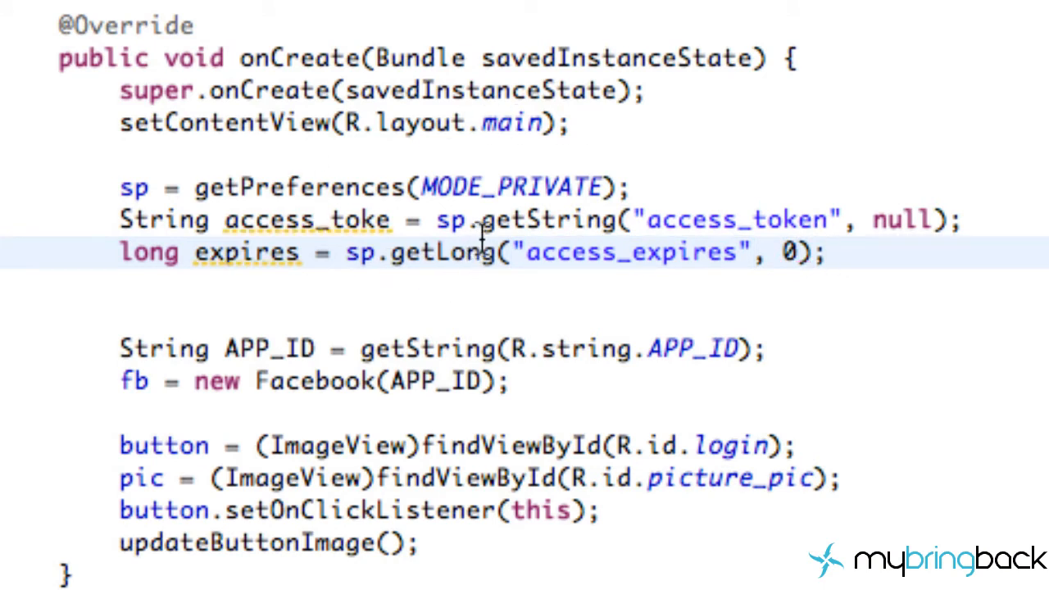
Step: Rename access_toke to access_token and start a new line below the expiry lookup
double_click(574, 222)
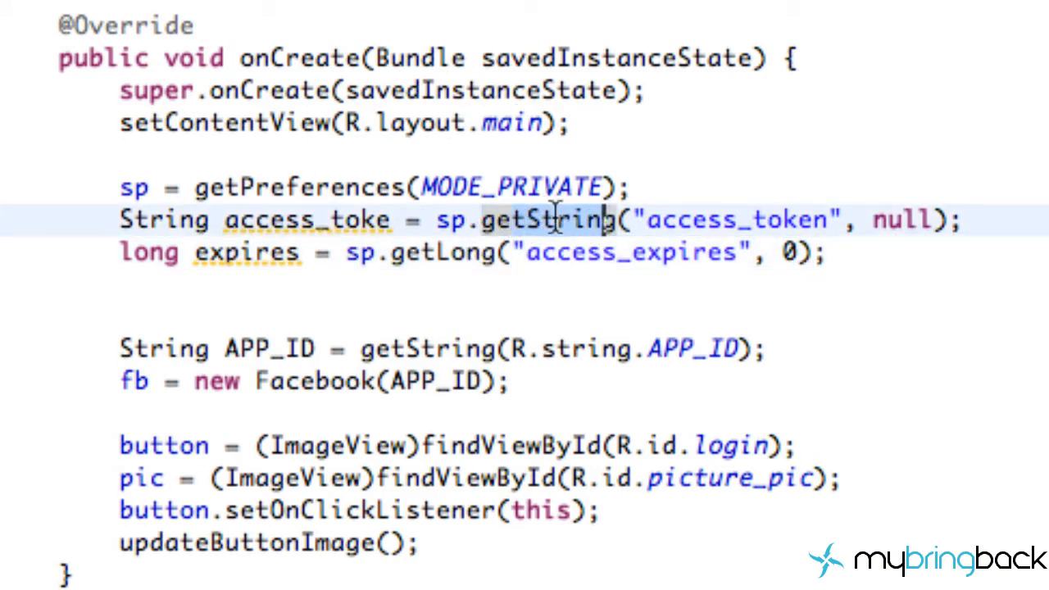
left_click(467, 220)
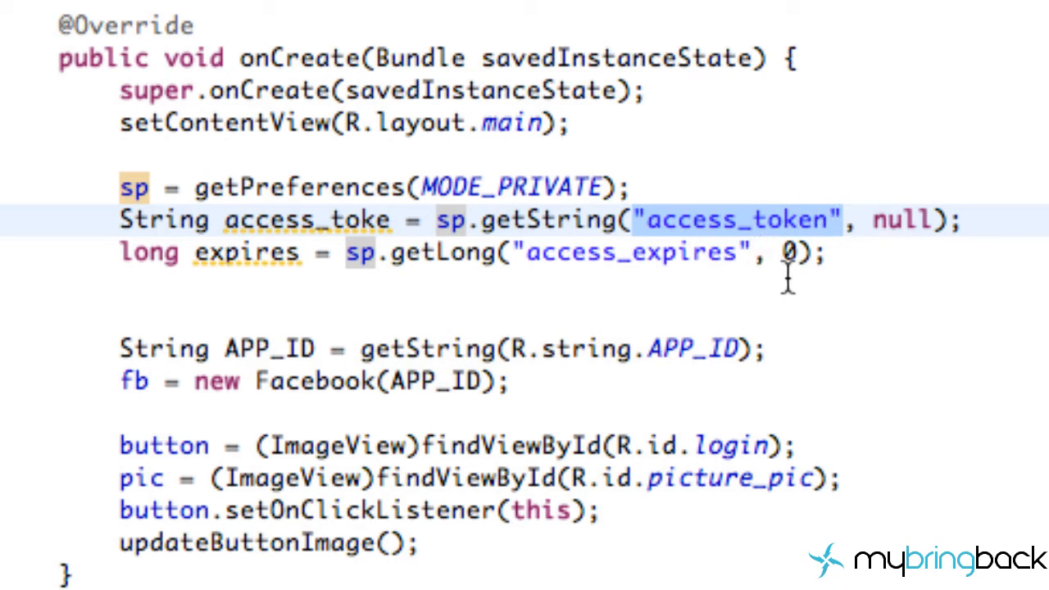
mouse_move(821, 260)
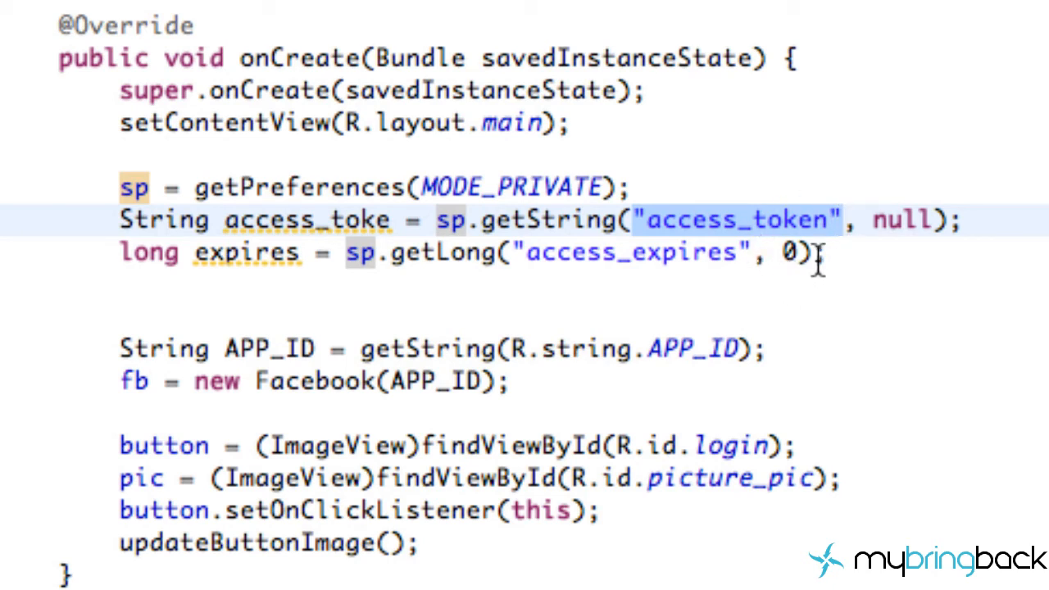
double_click(623, 254)
type("n")
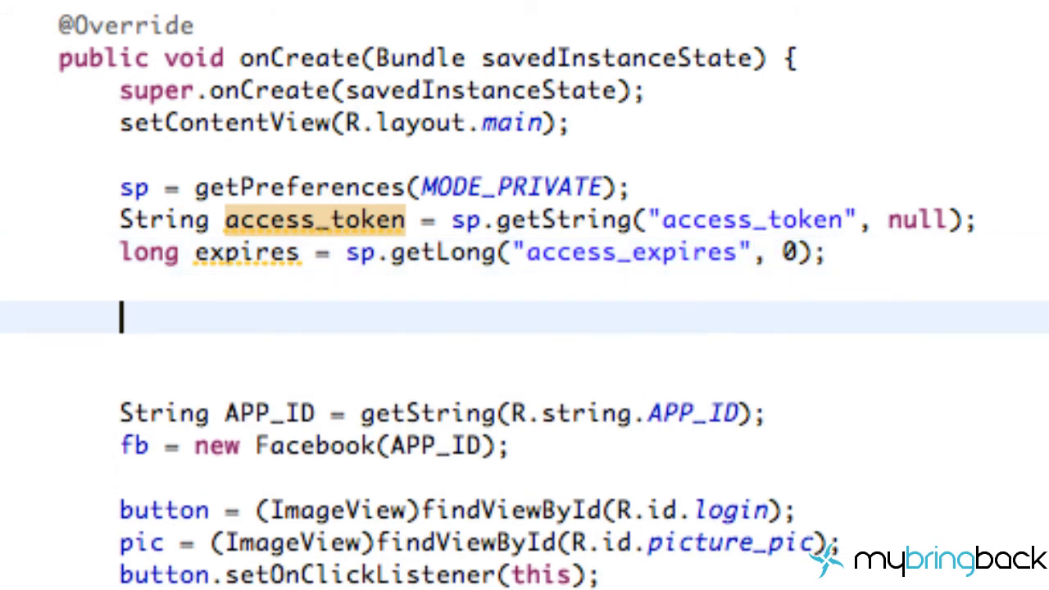
Step: Add 'if (access_token != null) { fb.setAccessToken(access_token); }' to onCreate
type("if(")
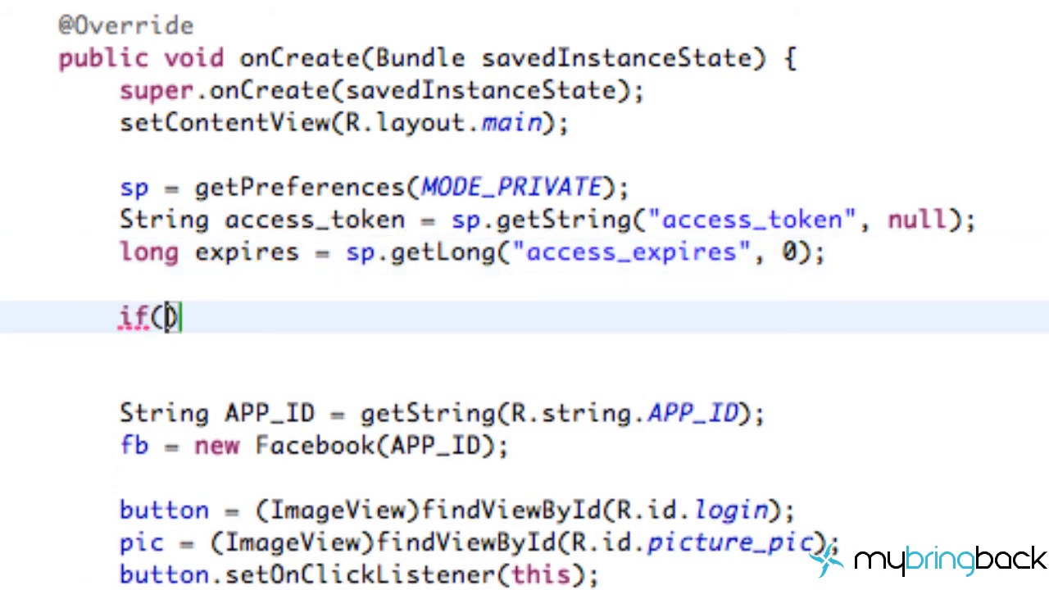
type("access_token !")
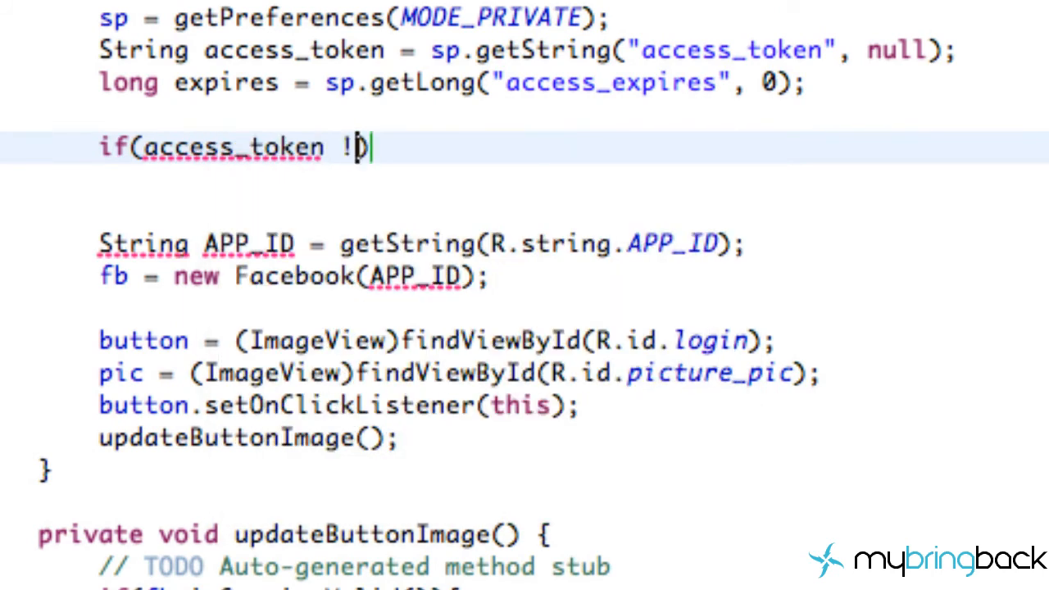
type("= null)")
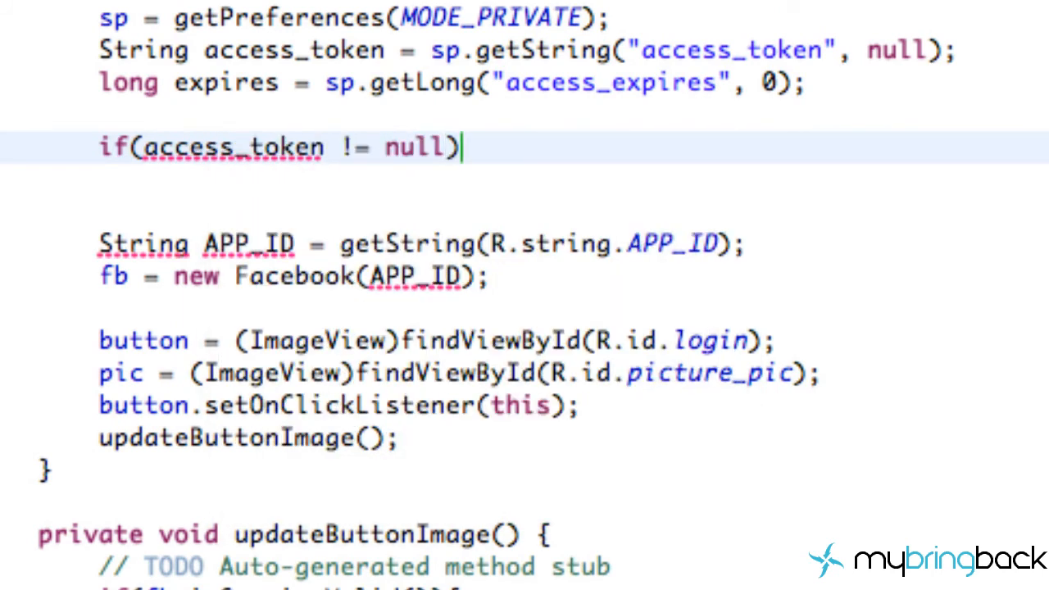
mouse_move(355, 153)
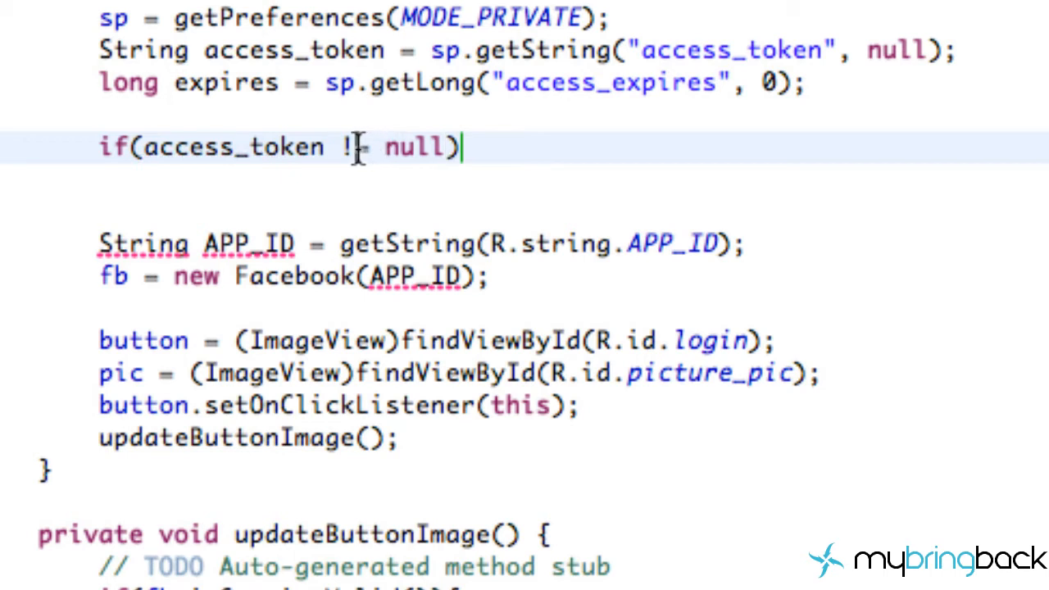
mouse_move(414, 131)
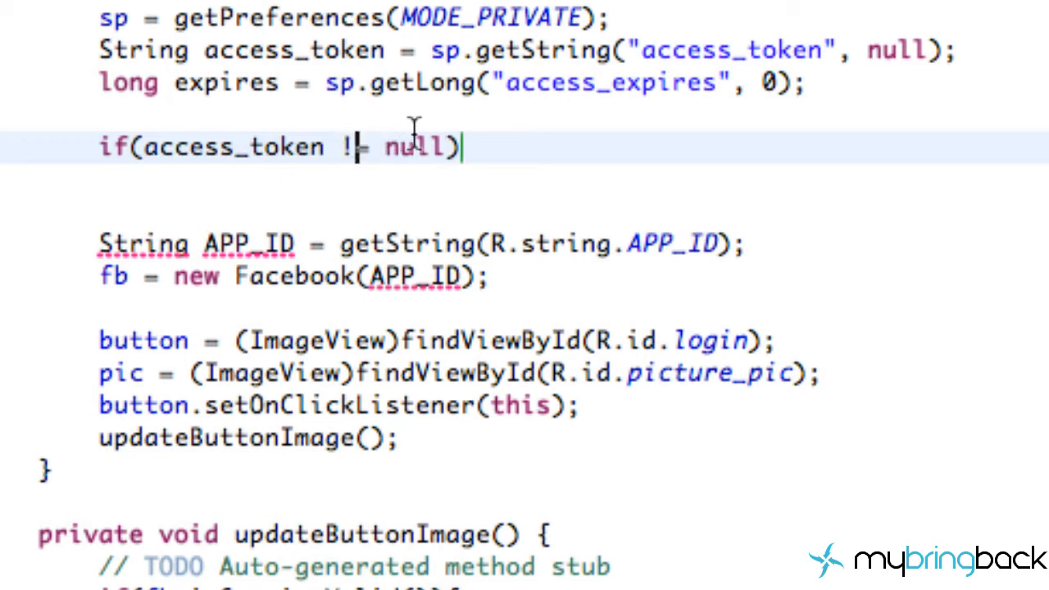
type("{")
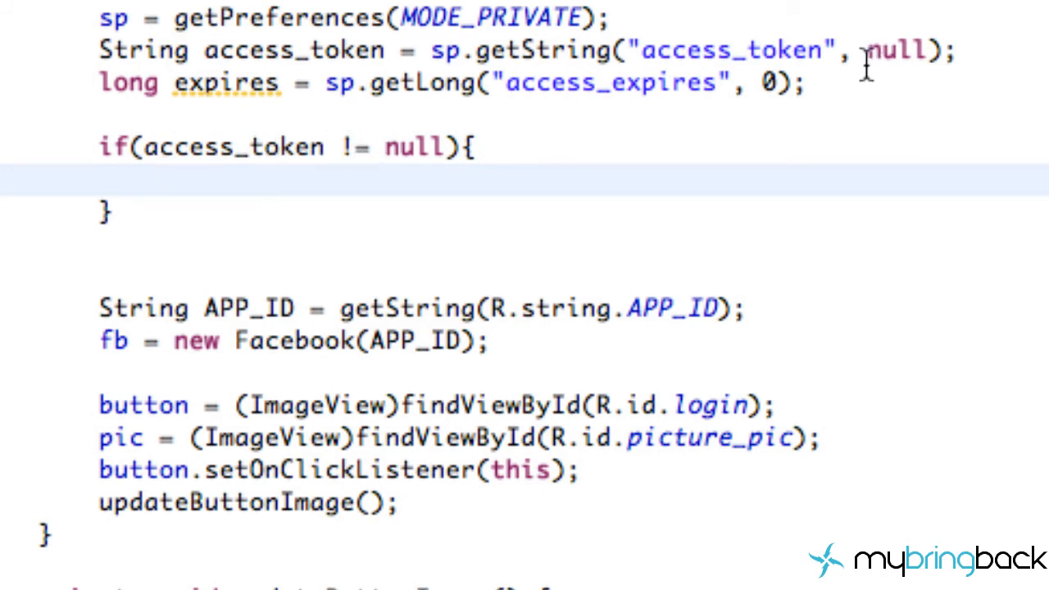
double_click(901, 54)
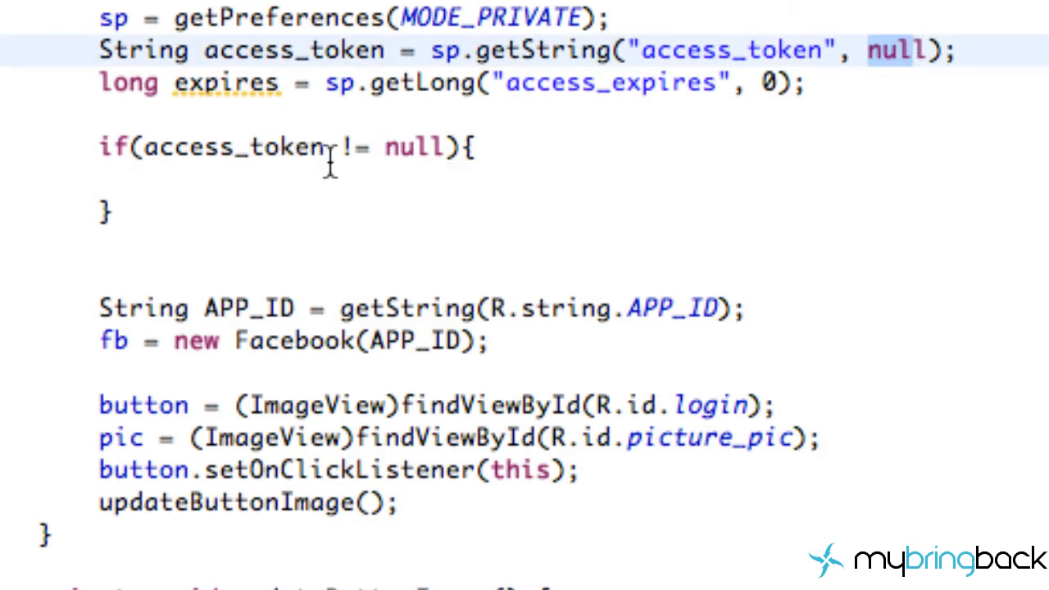
left_click(159, 187)
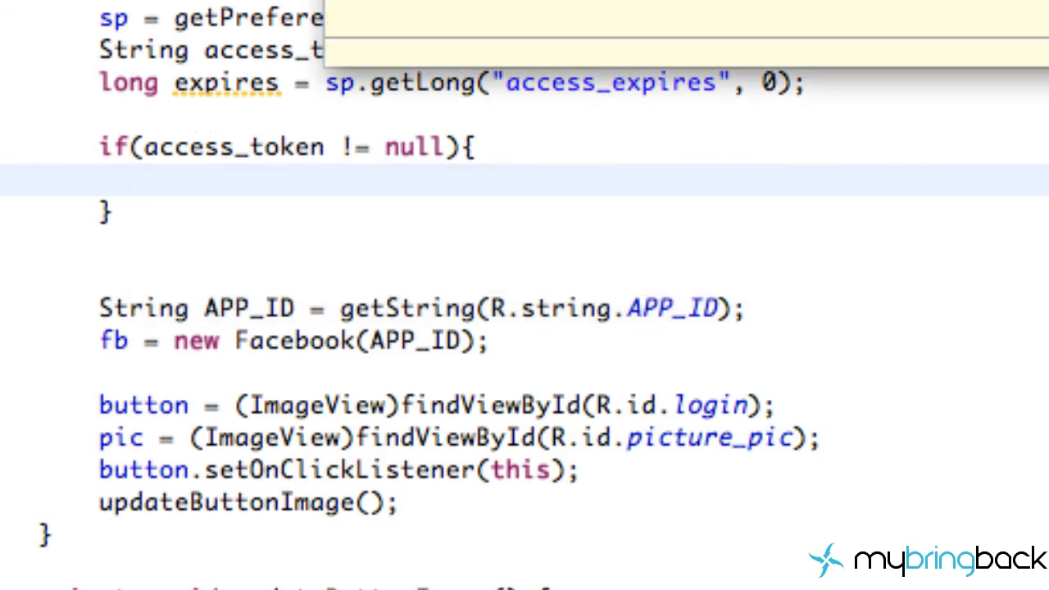
type("fb")
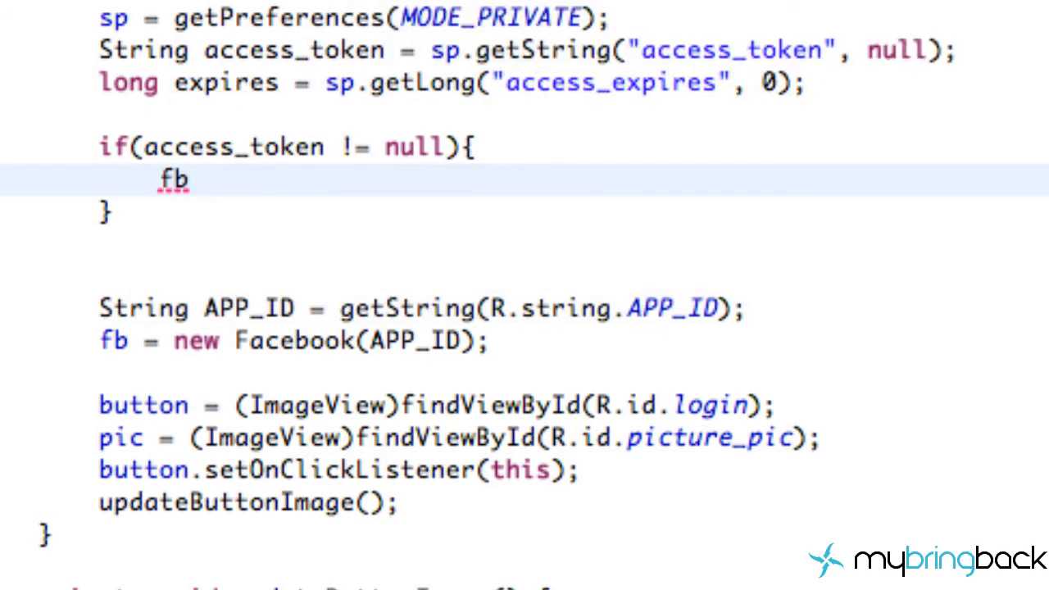
type(".")
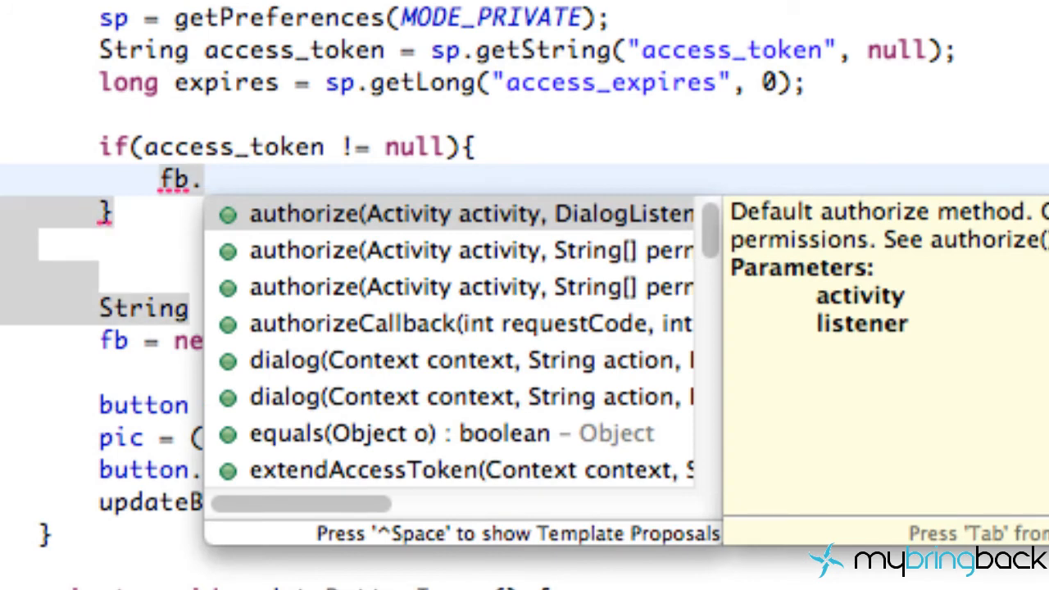
type("setAccessToken(access_token")
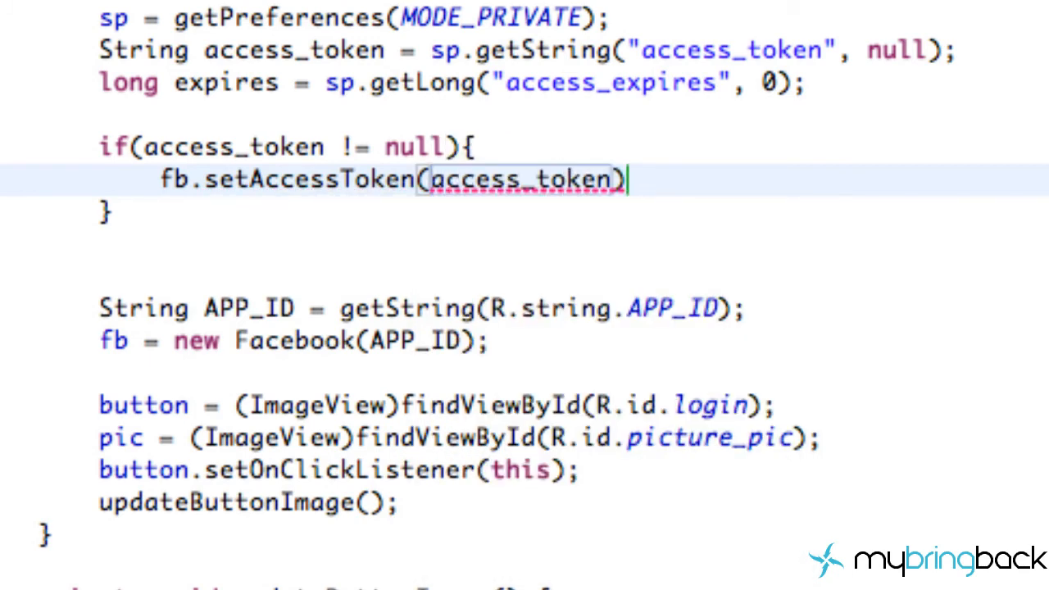
key("ctrl+space")
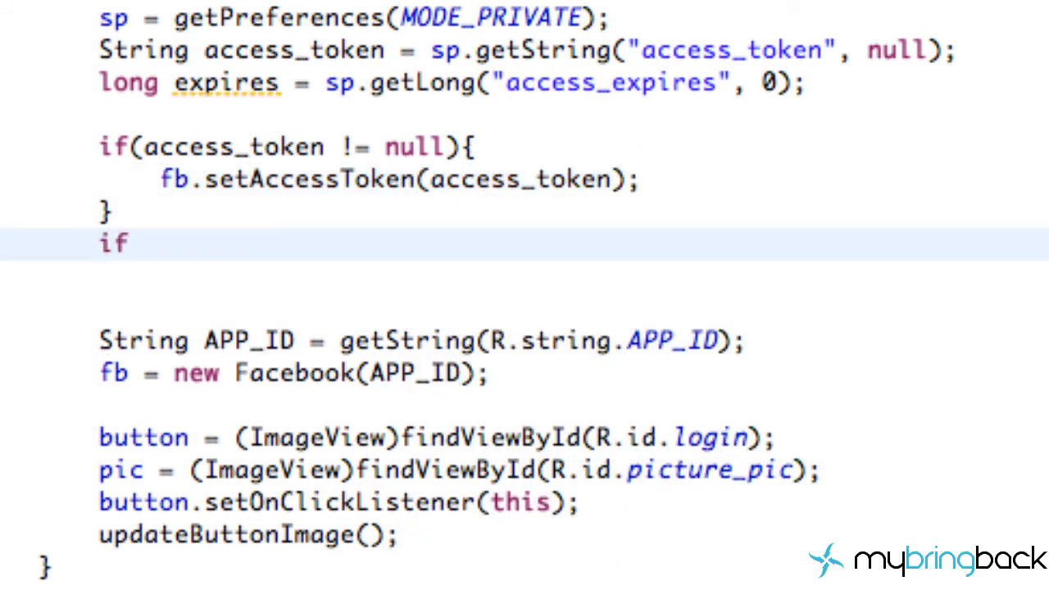
Step: Add 'if (expires != 0) { fb.setAccessExpires(expires); }' and select the new block to review
type("(a")
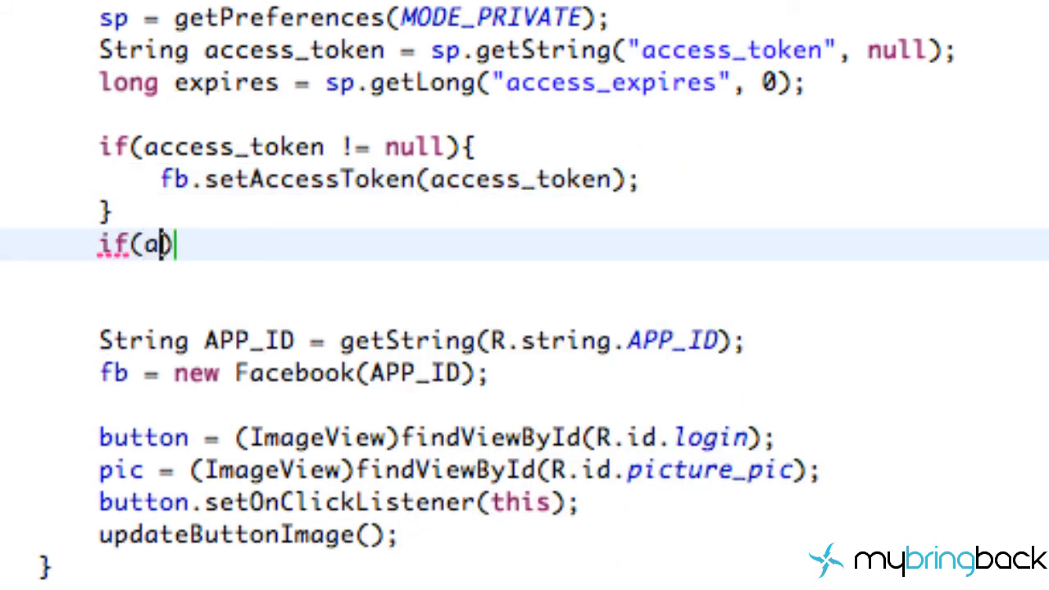
type("cc")
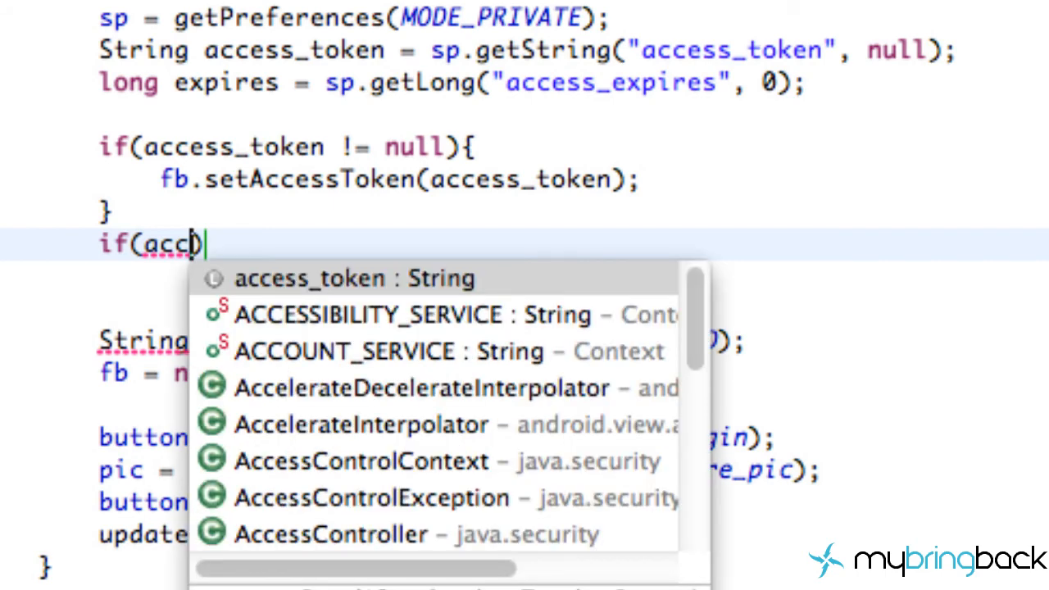
key("BackSpace")
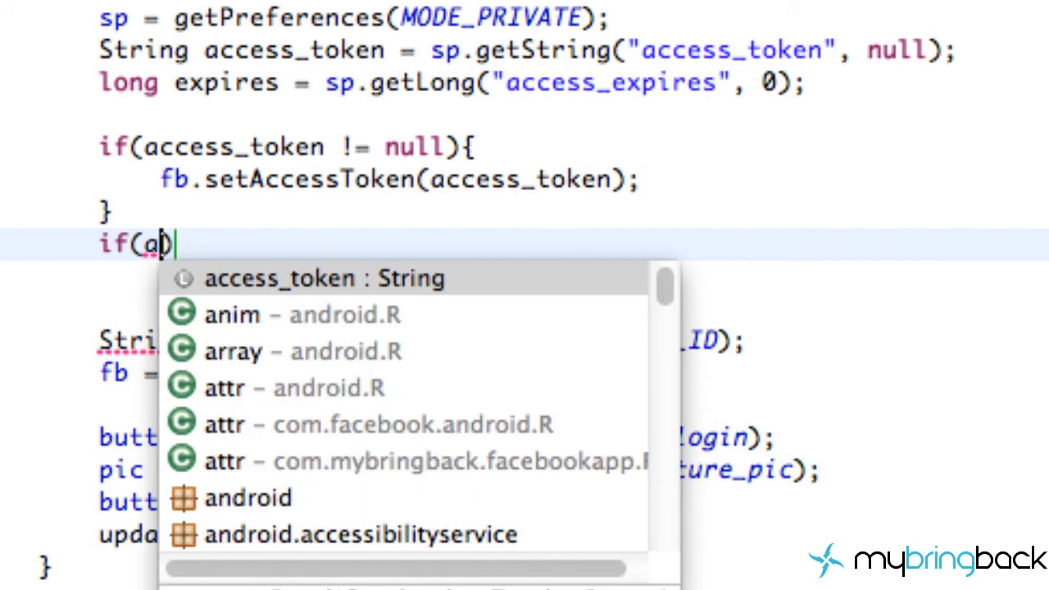
type("expires !")
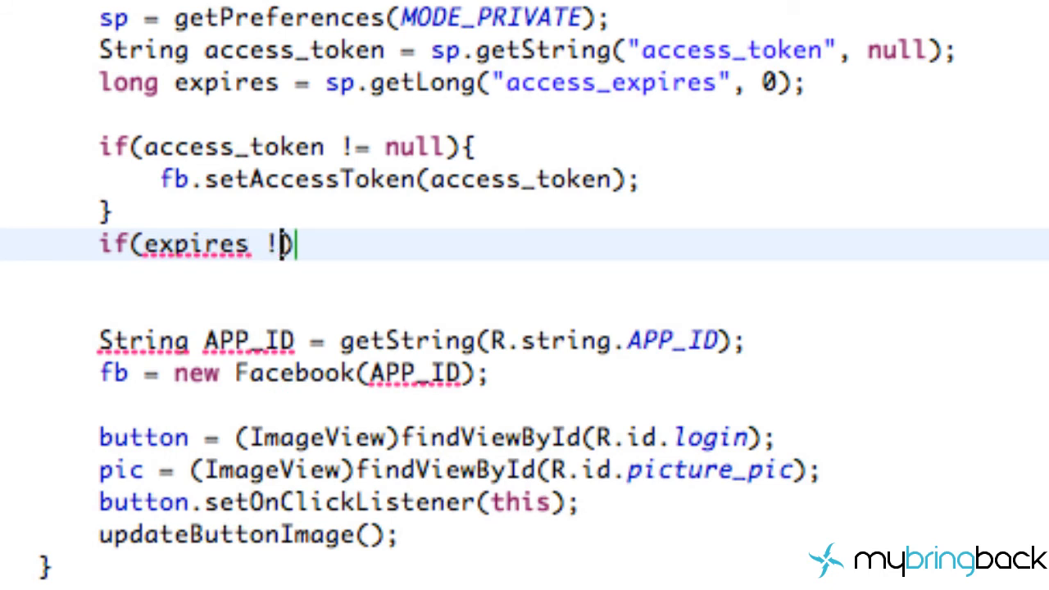
type("= 0);")
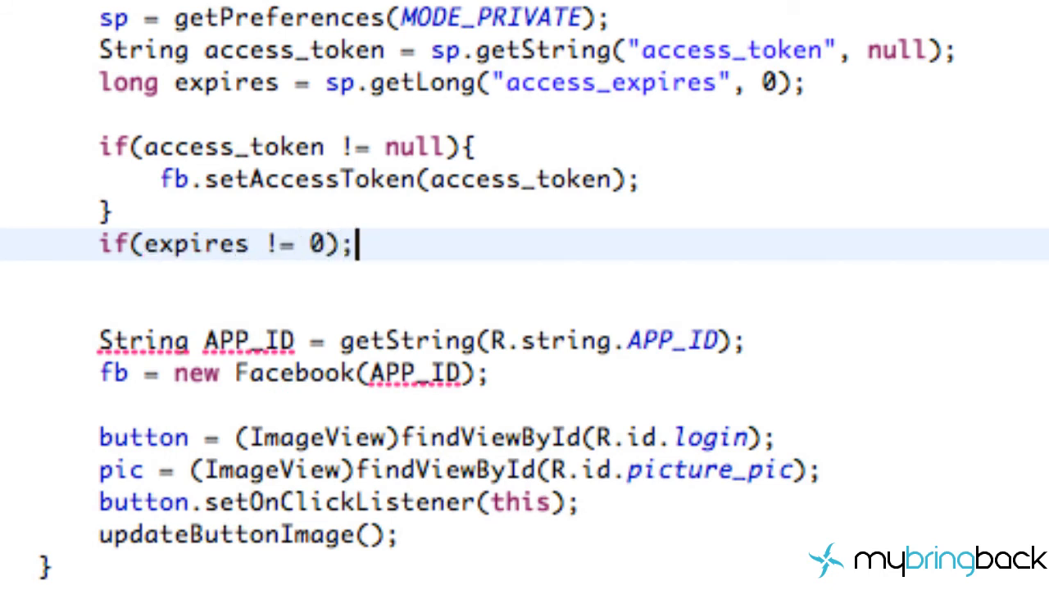
type("{")
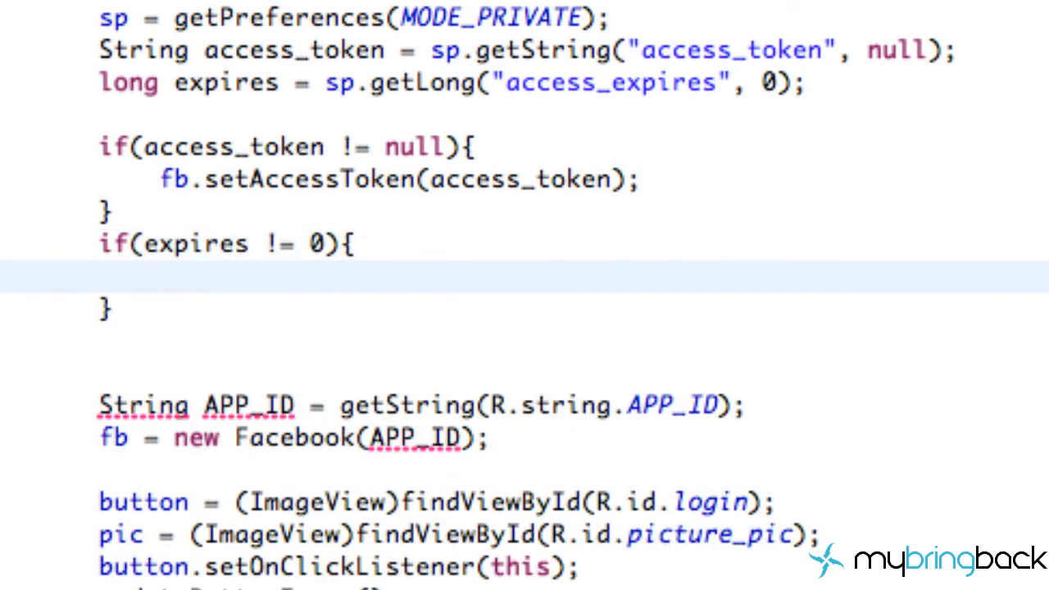
type("fb.")
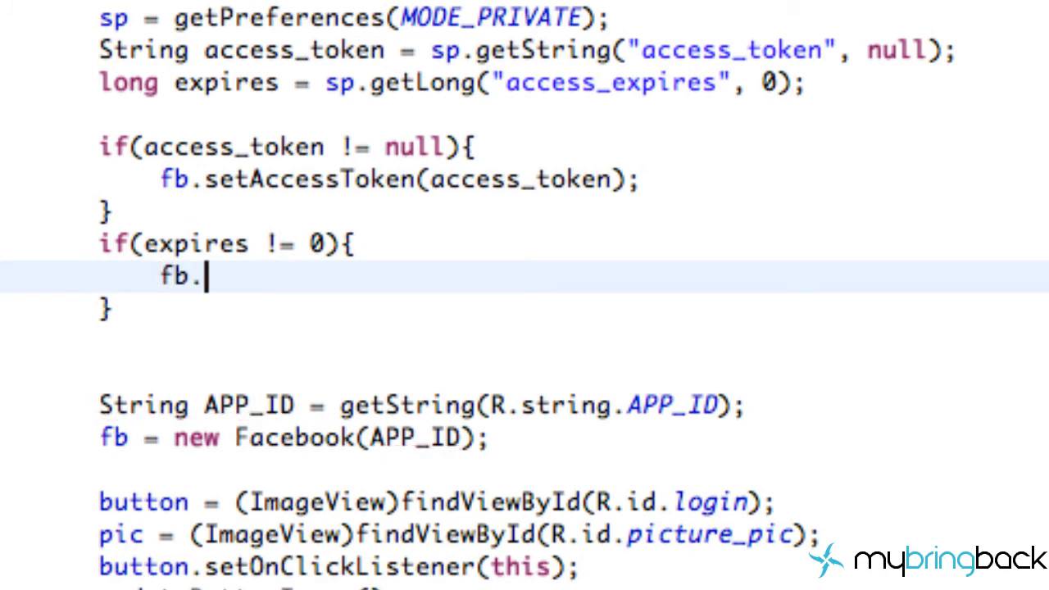
type("setAccessExpires(expires)")
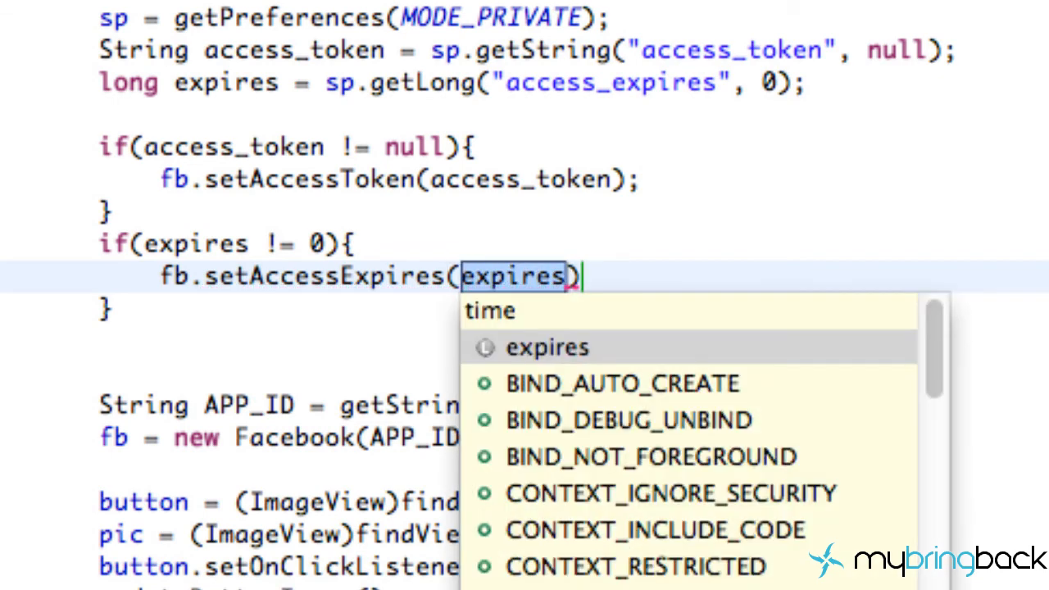
key("Escape")
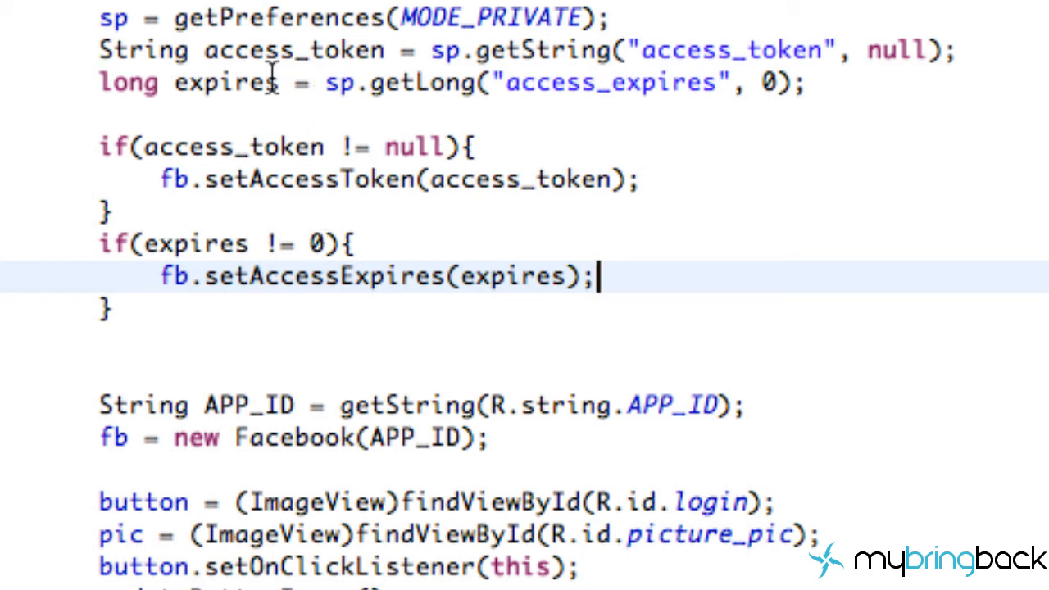
mouse_move(373, 50)
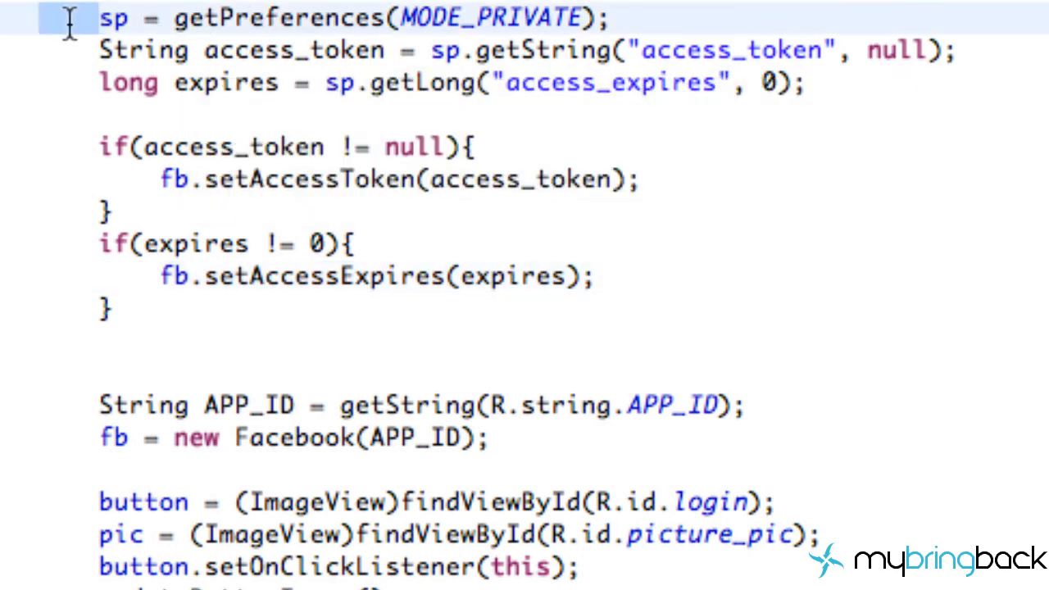
left_click_drag(99, 18, 115, 309)
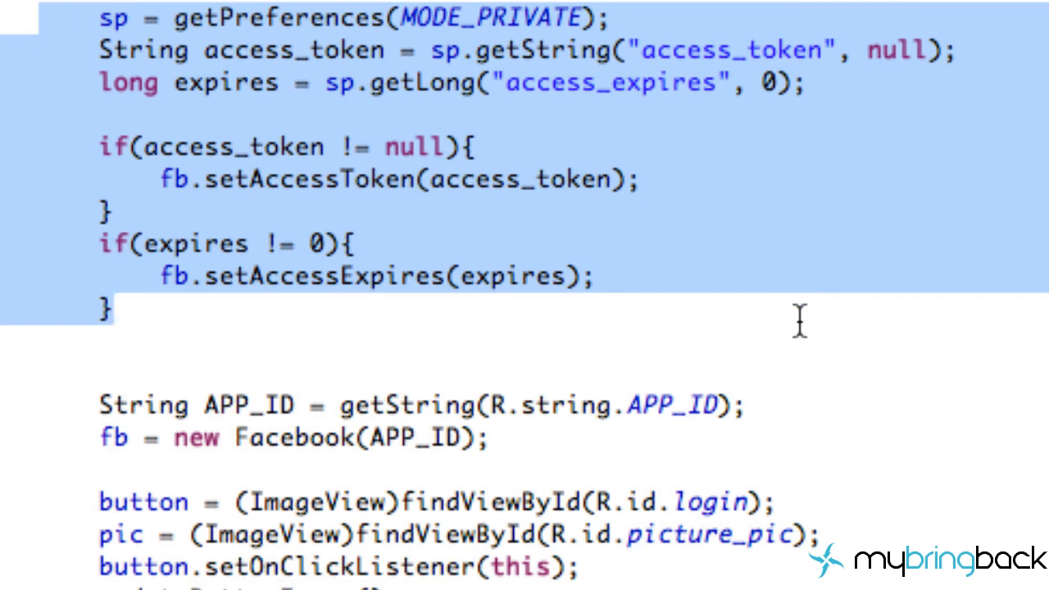